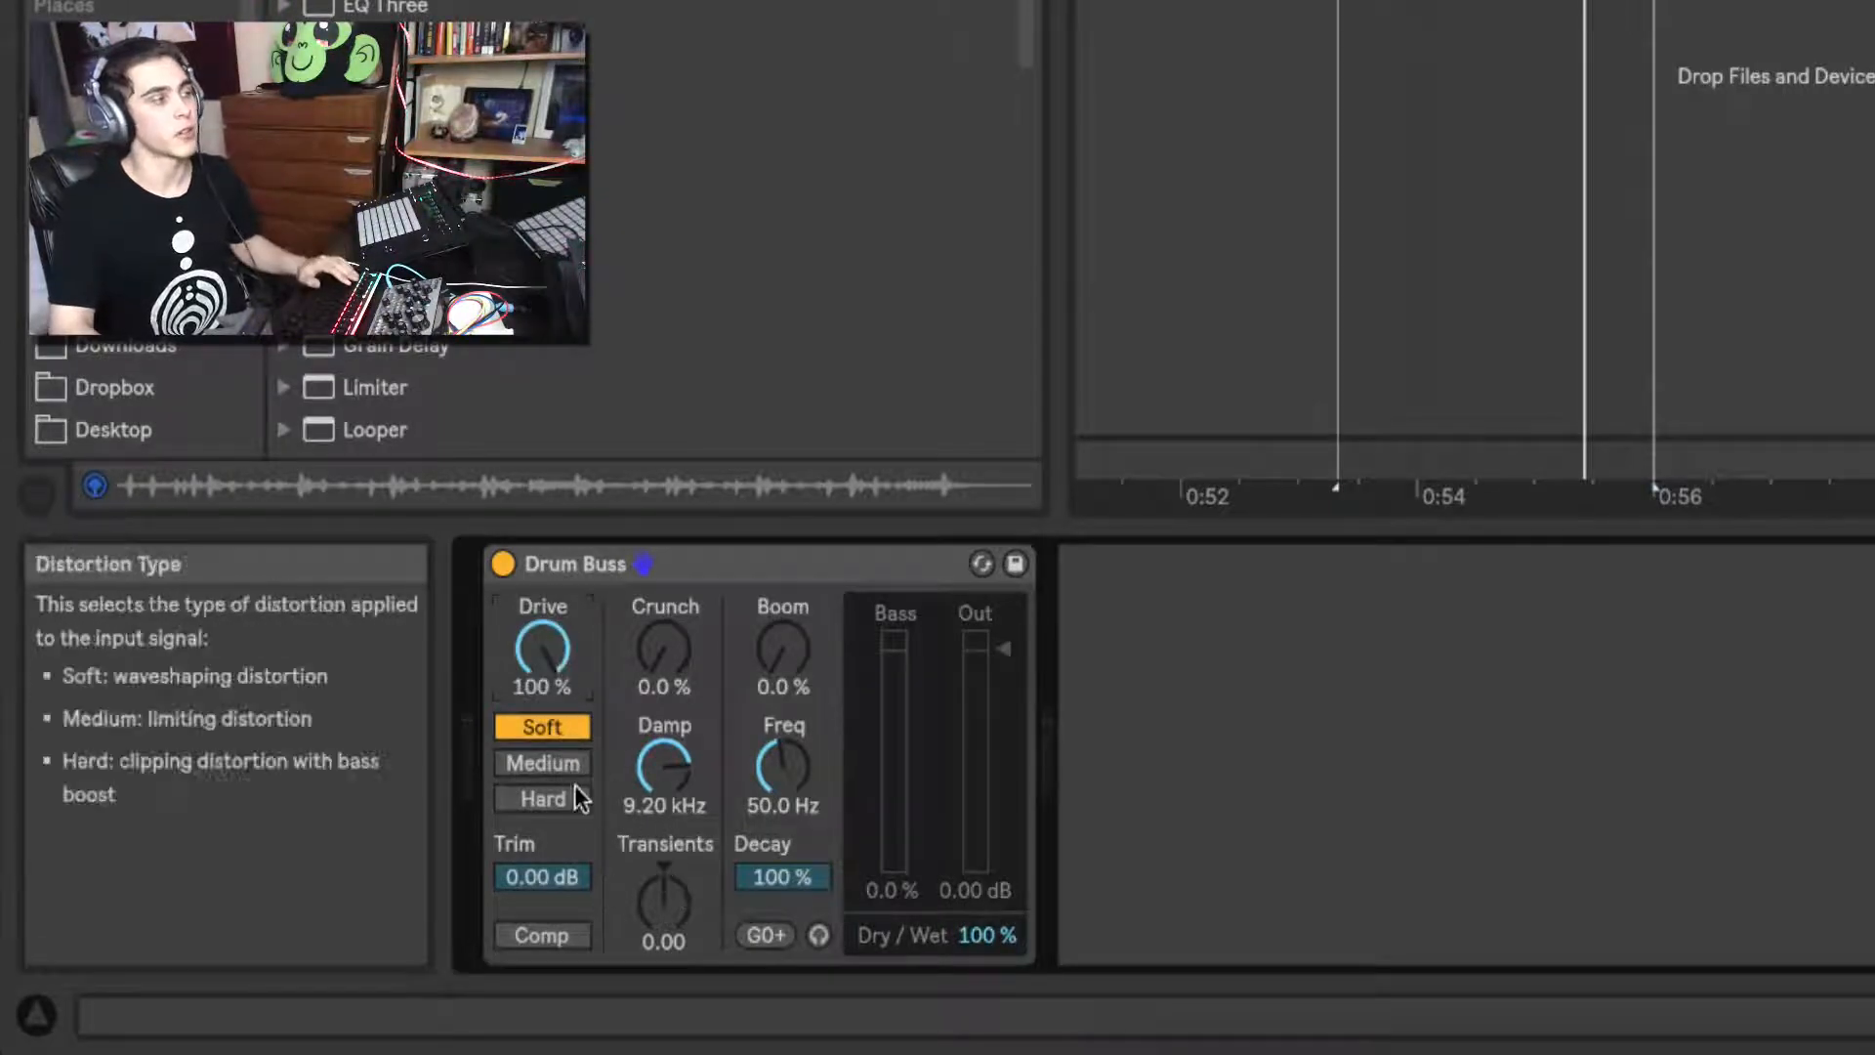
Bypass Drum Buss to compare with the dry loop, then switch its distortion to Hard
{"action": "left_click", "coordinate": [501, 564]}
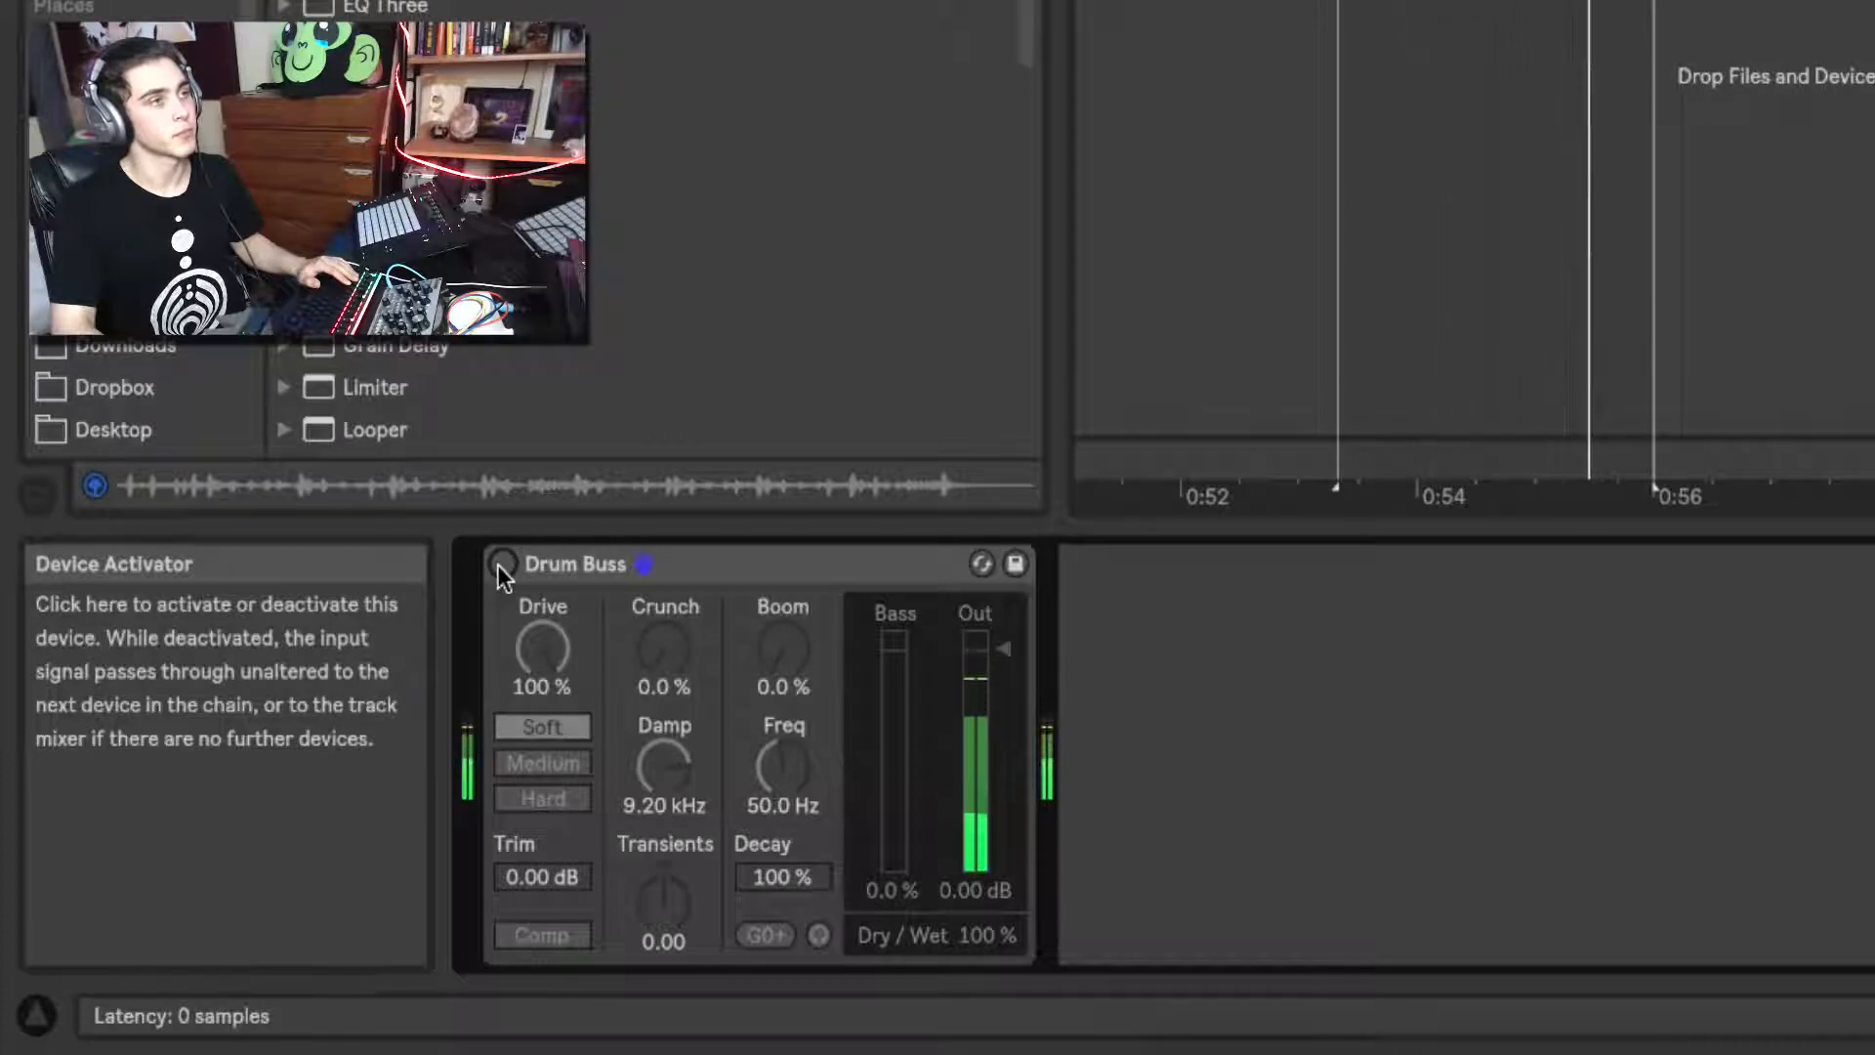
{"action": "left_click", "coordinate": [501, 564]}
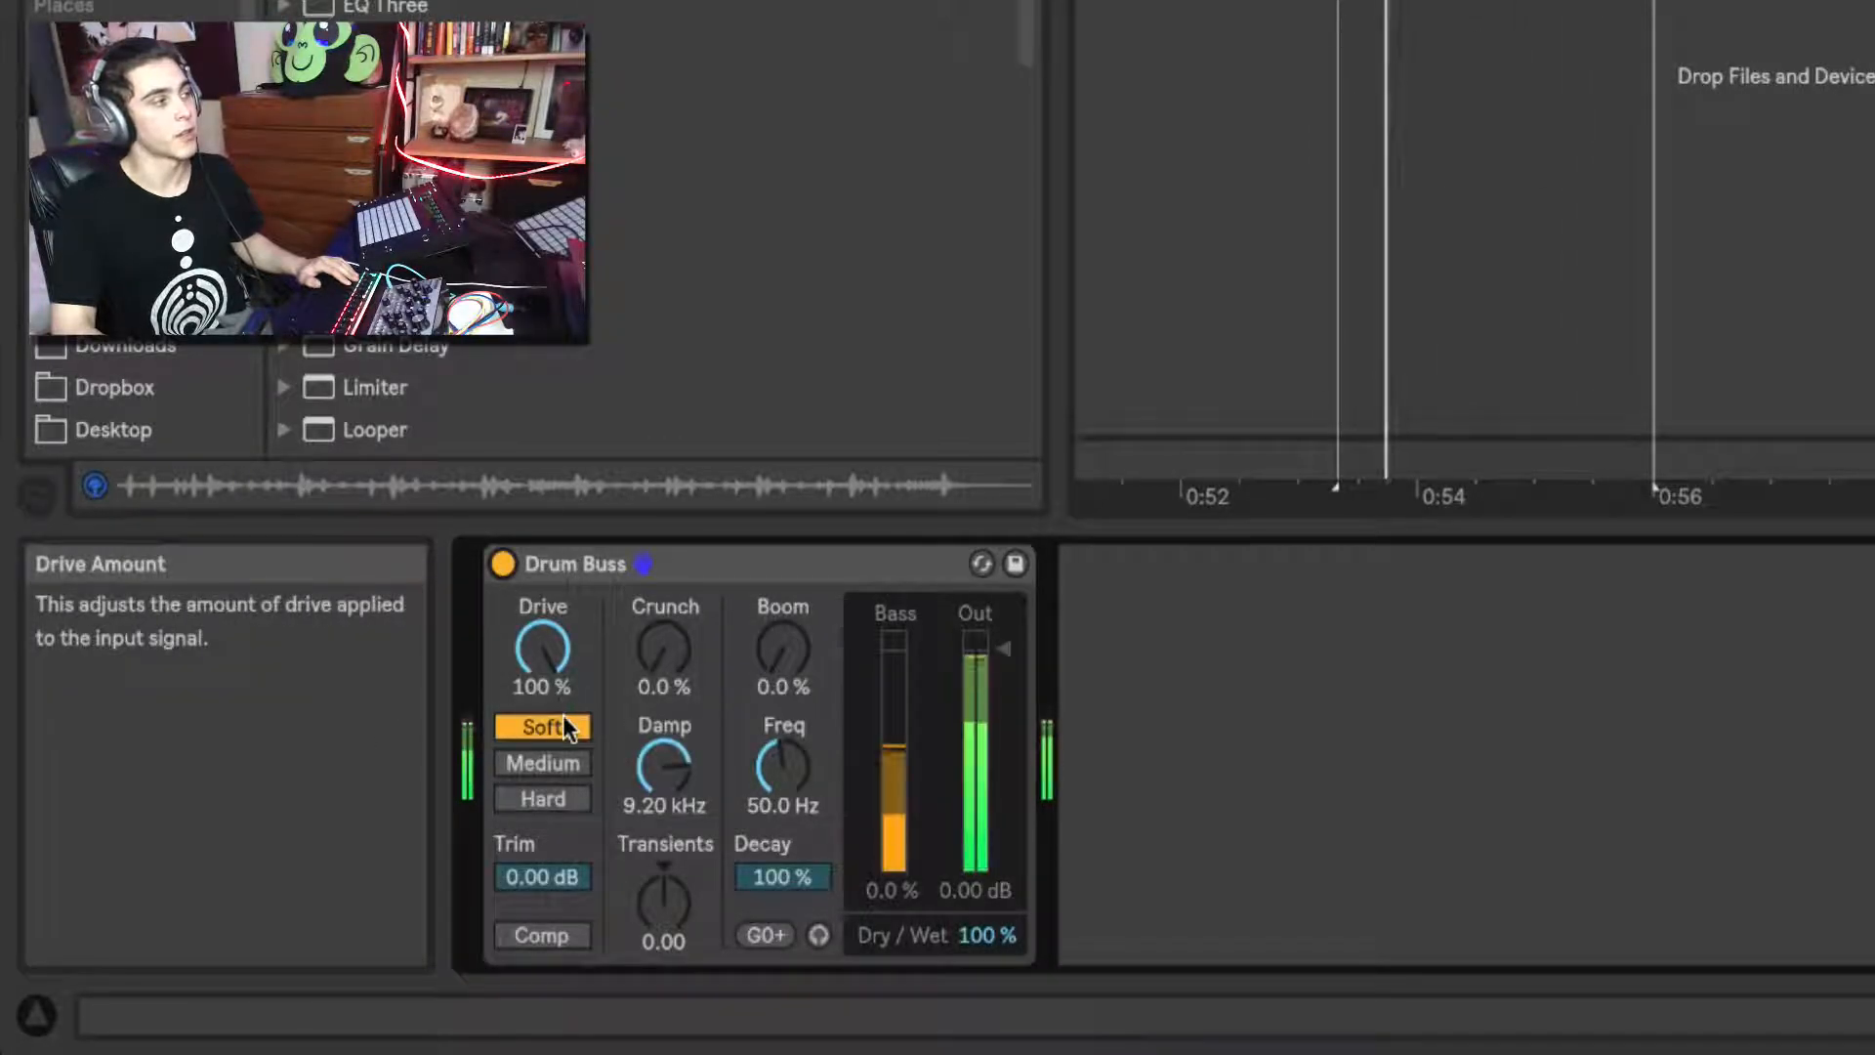
{"action": "left_click", "coordinate": [542, 763]}
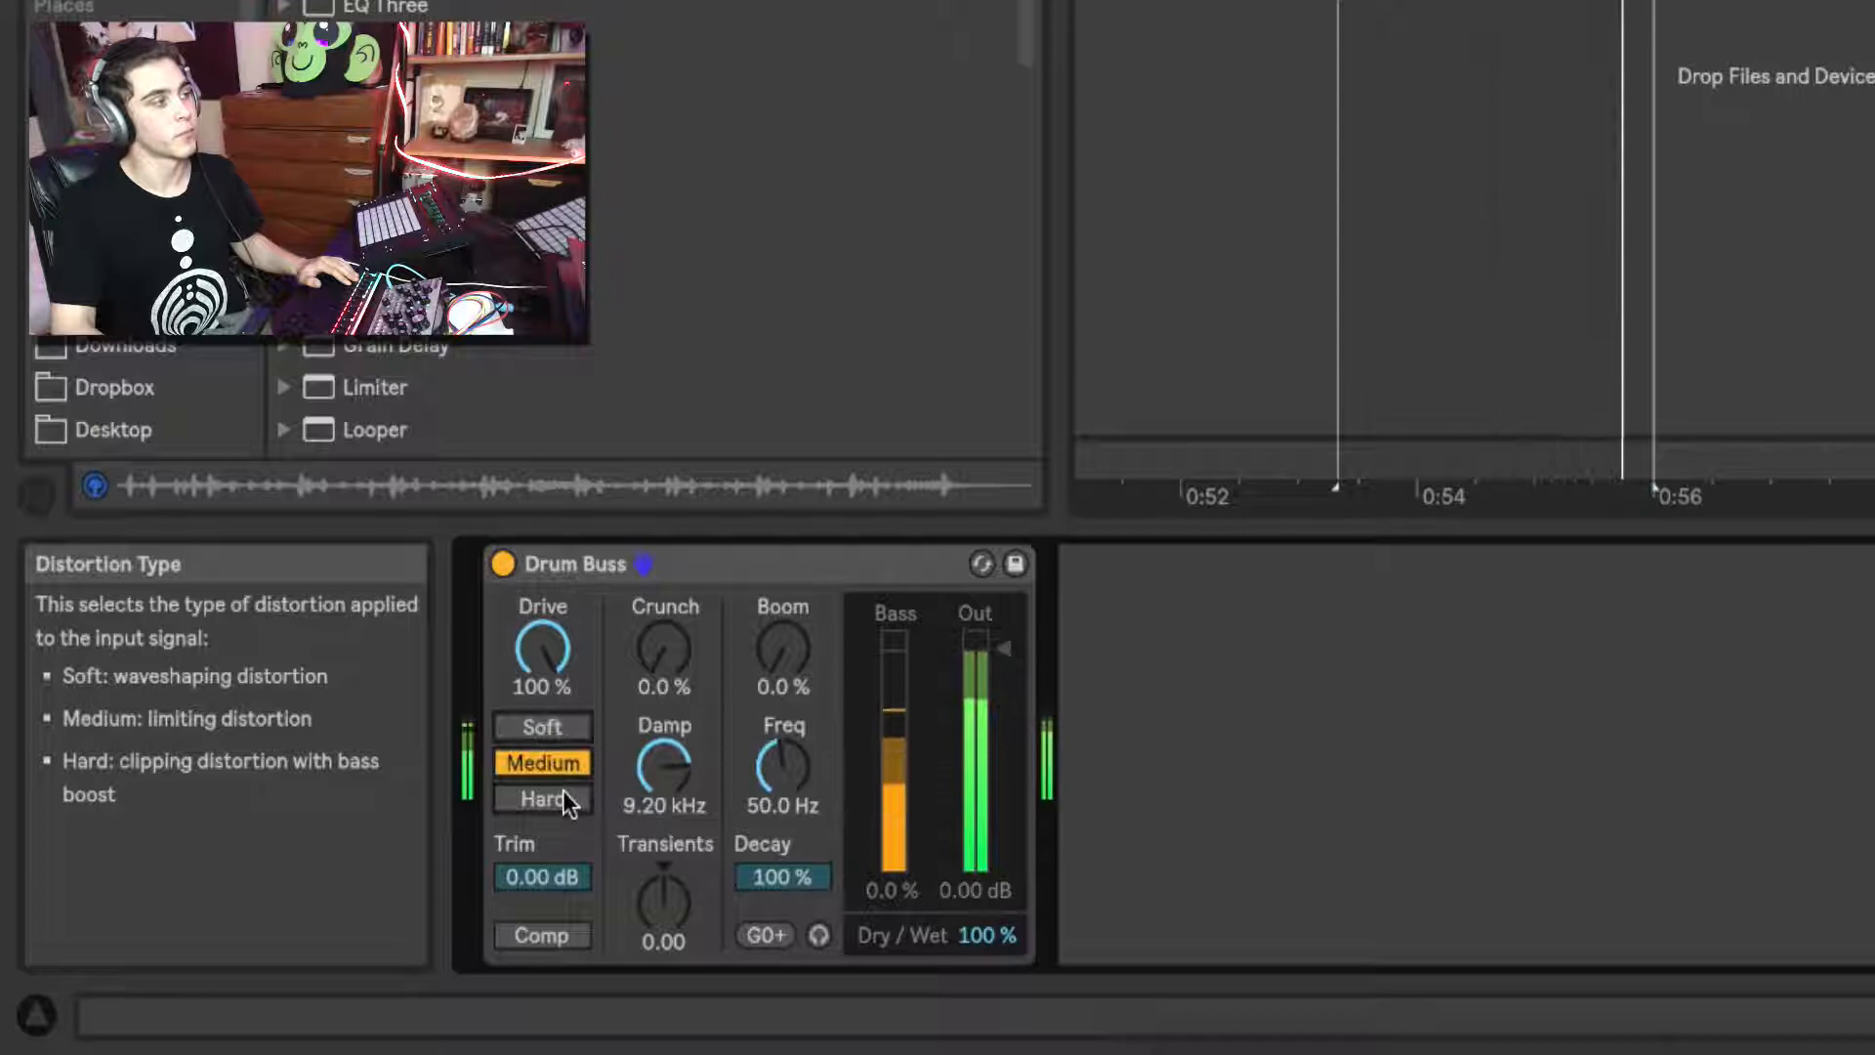
{"action": "left_click", "coordinate": [542, 799]}
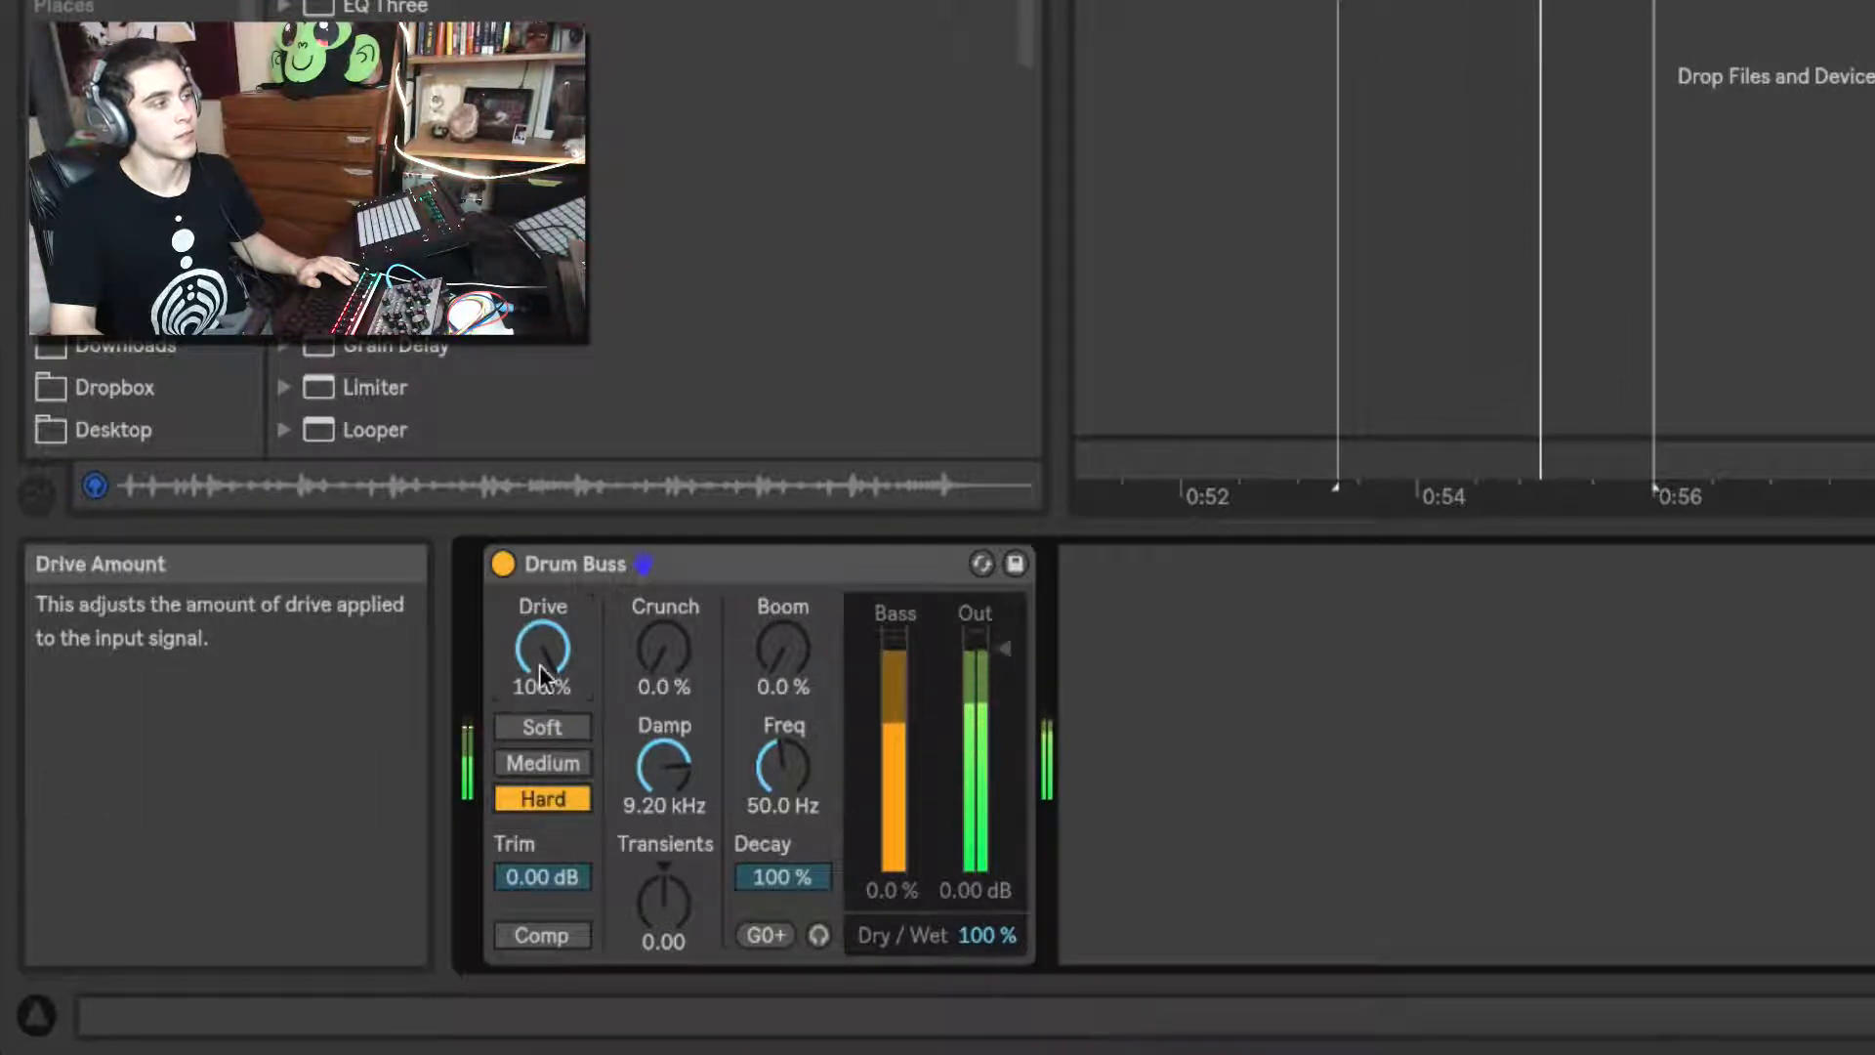
{"action": "mouse_move", "coordinate": [556, 712]}
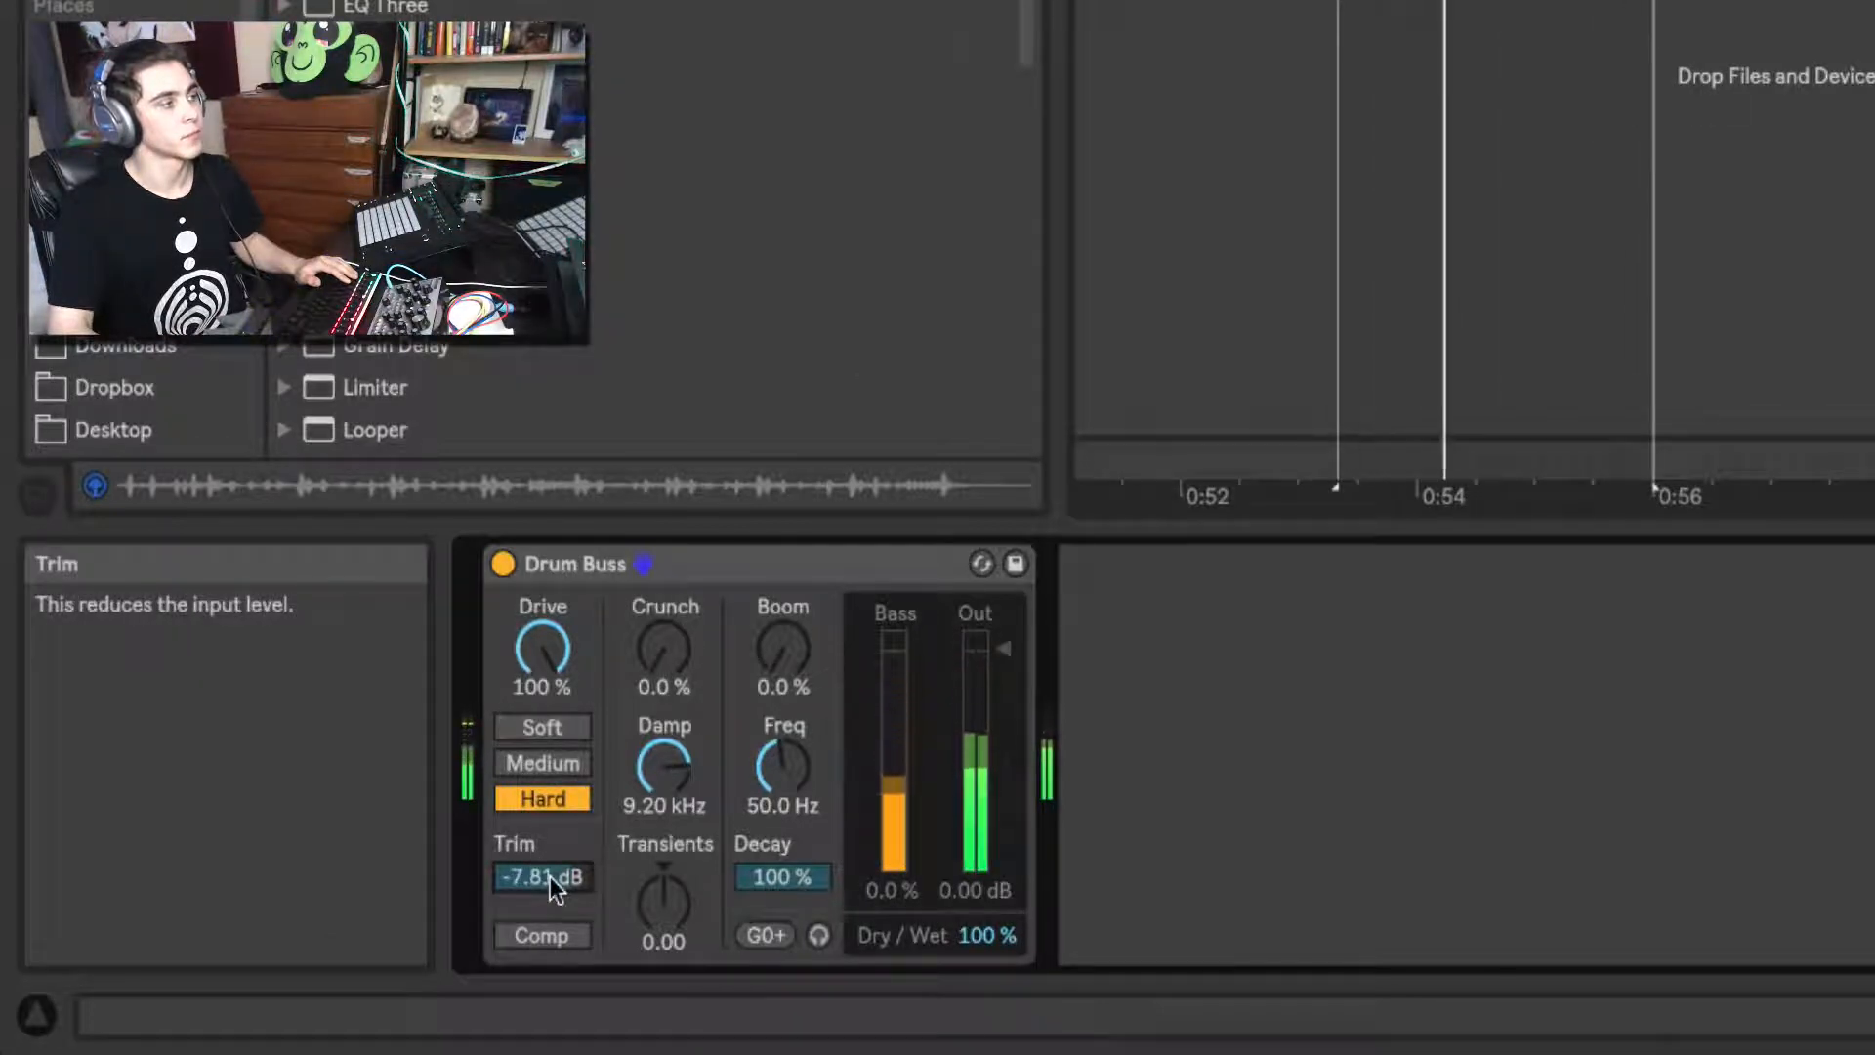
Lower the Drum Buss input trim to -12.8 dB and compare it against the dry loop
{"action": "left_click", "coordinate": [502, 563]}
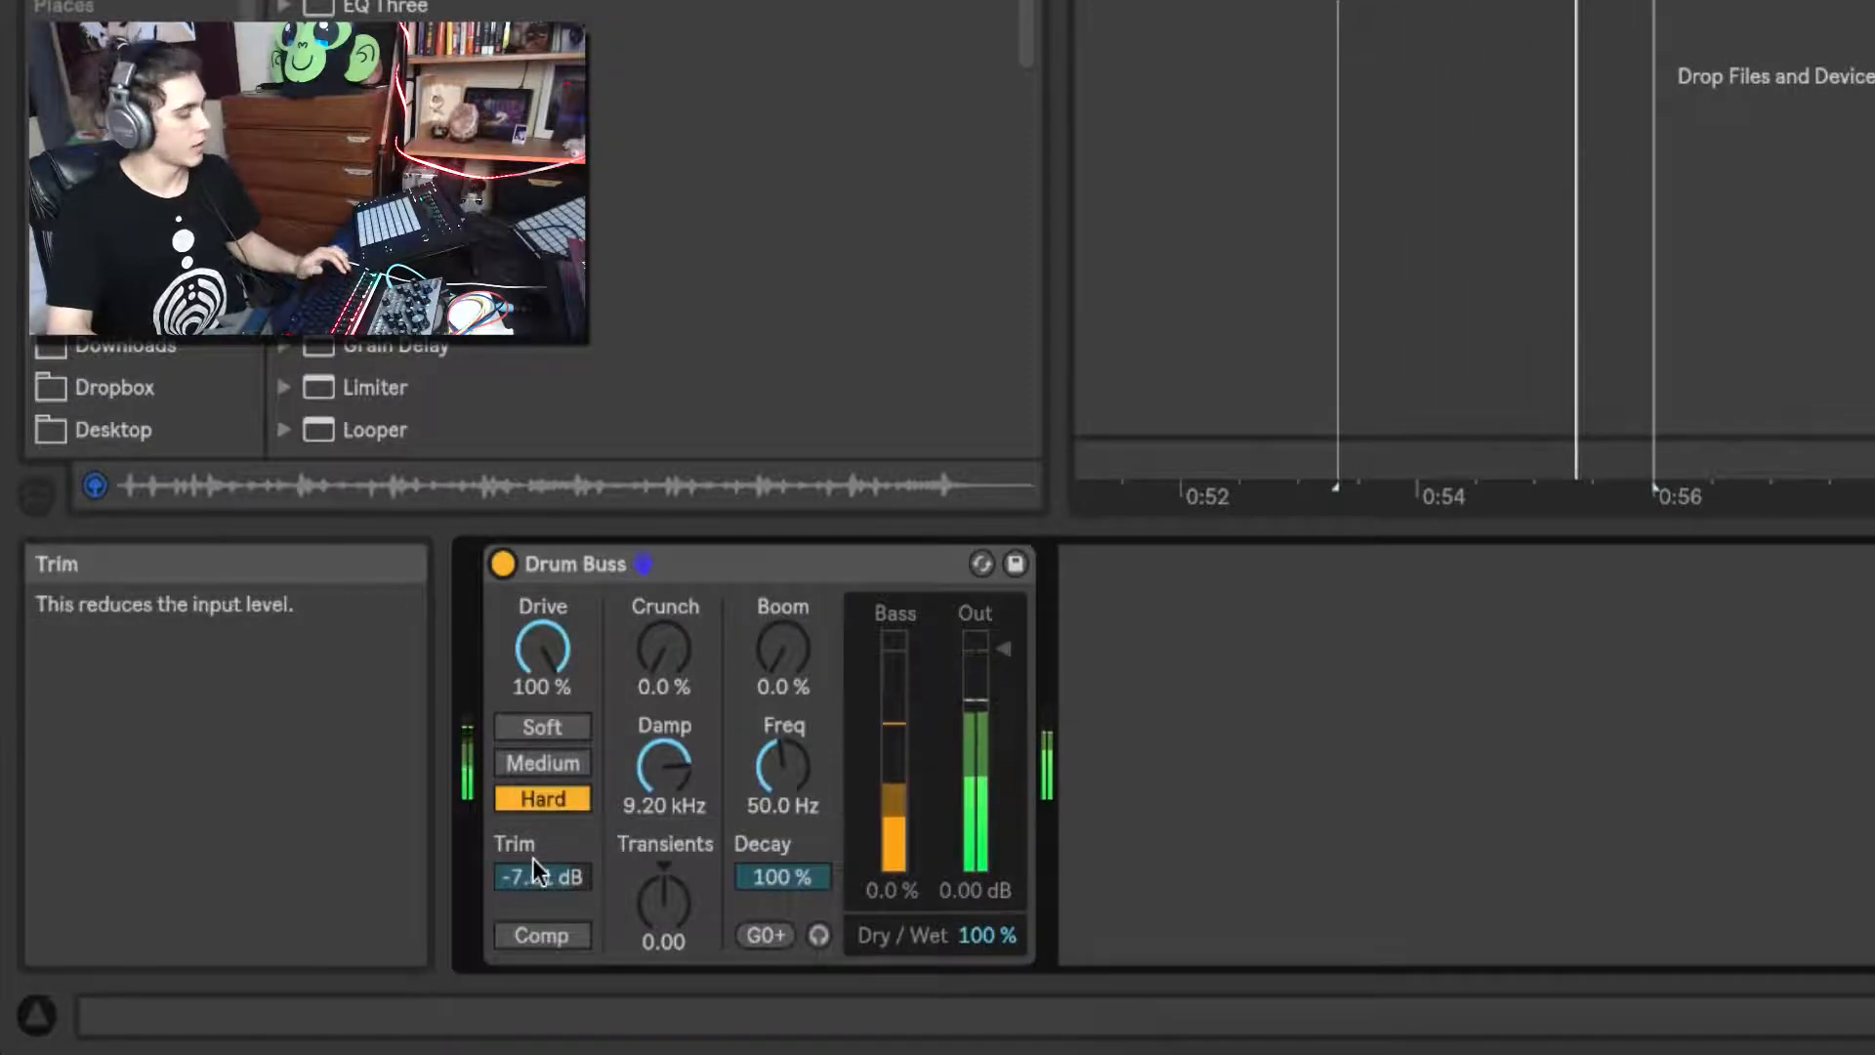
{"action": "left_click", "coordinate": [504, 564]}
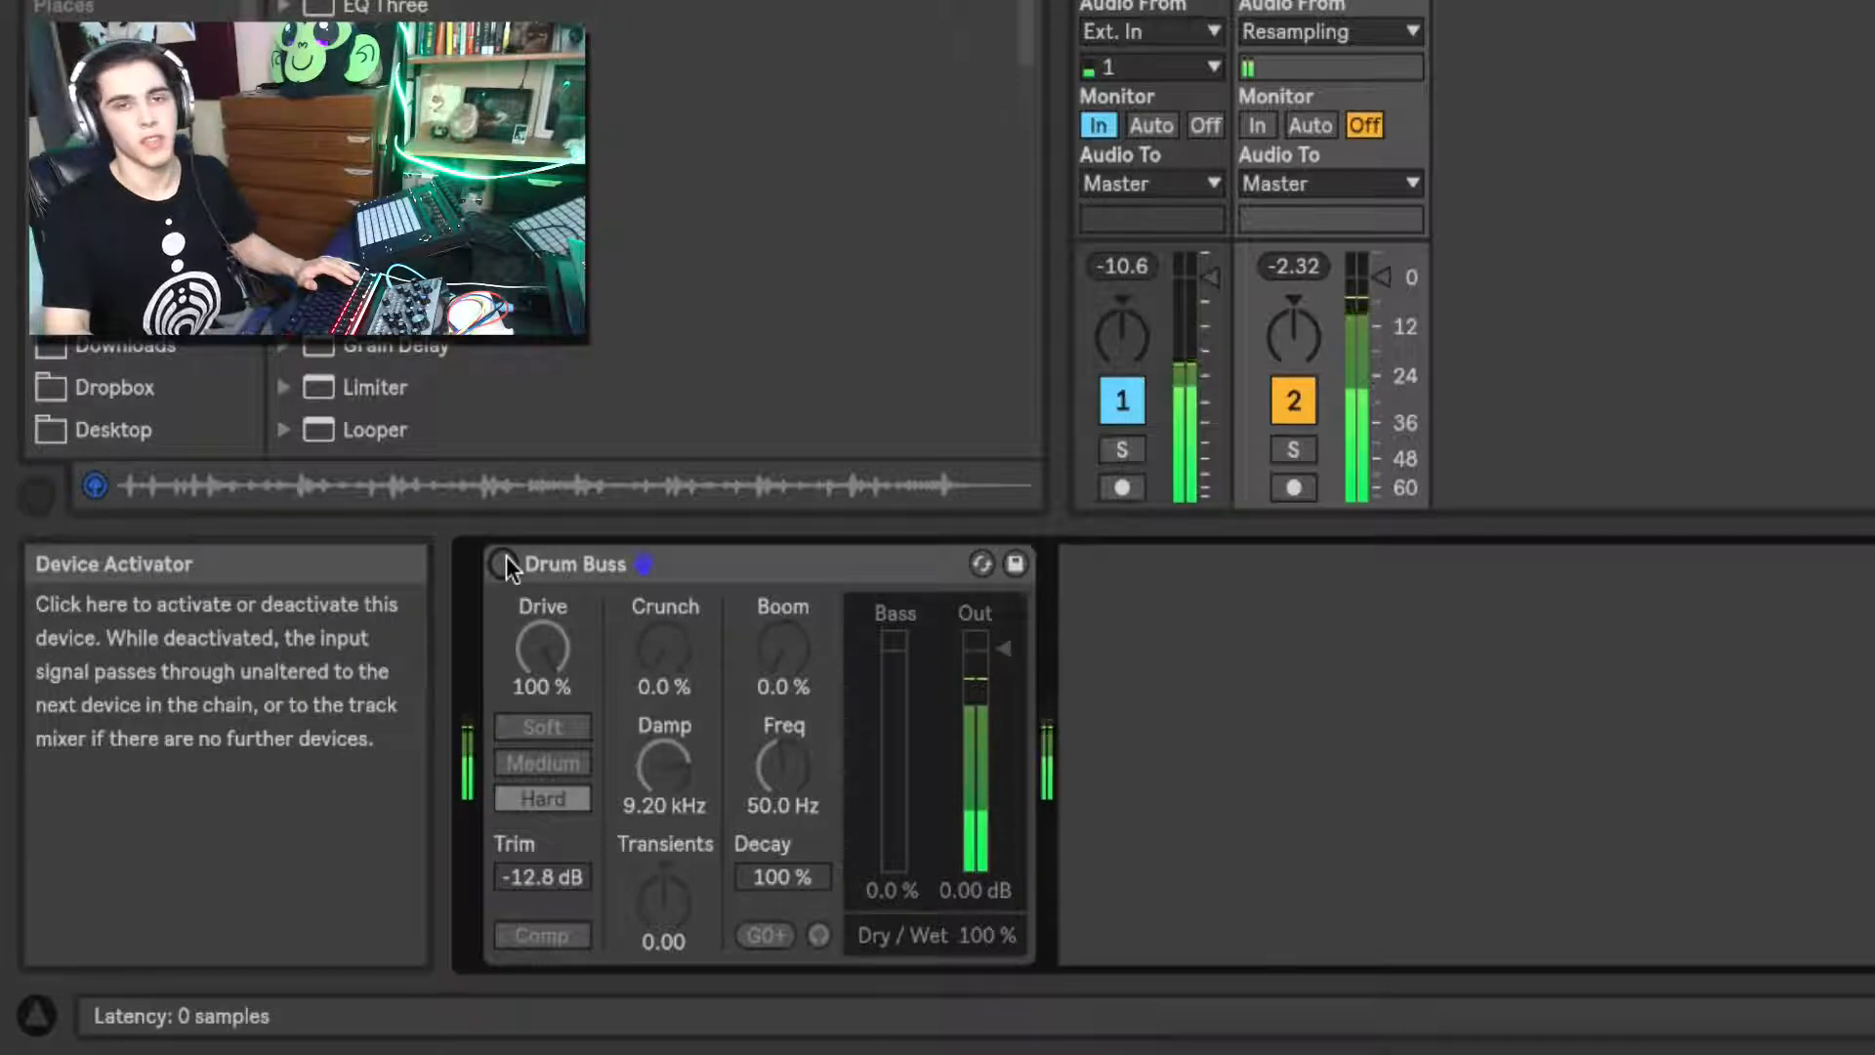
{"action": "left_click", "coordinate": [501, 564]}
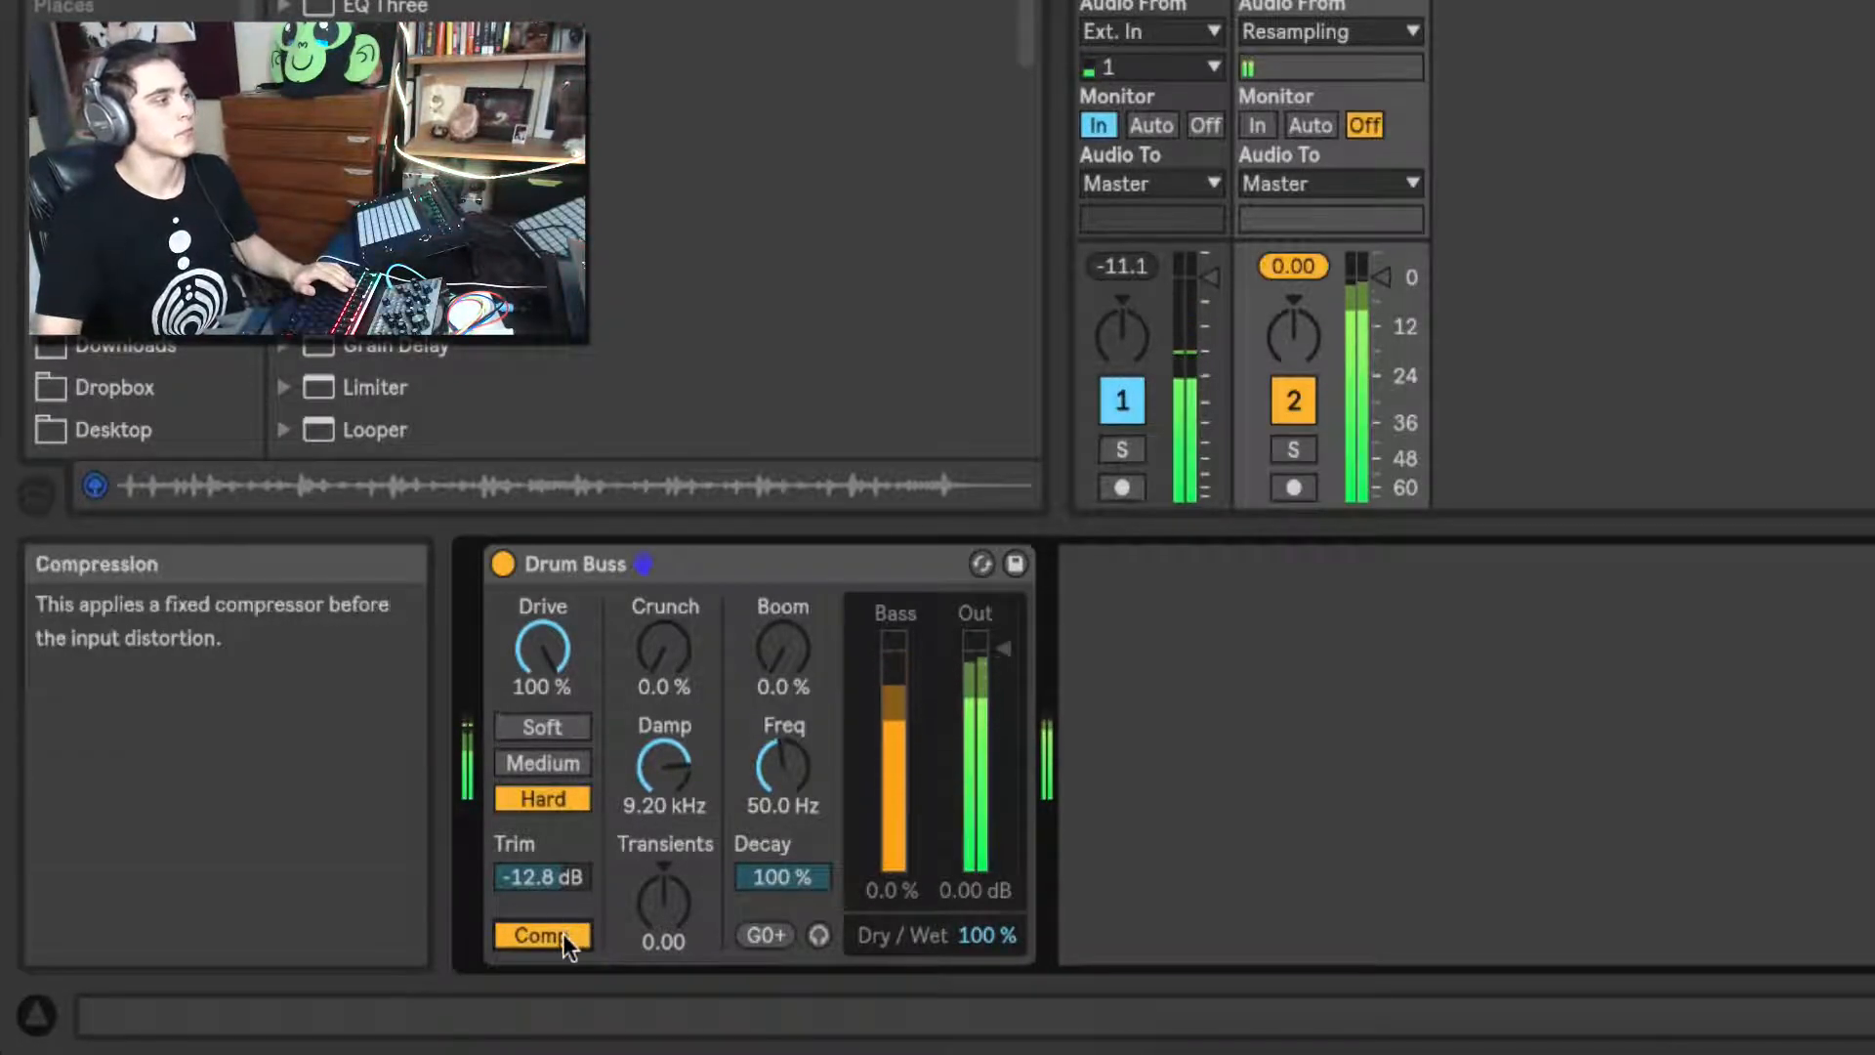
Switch off the Drum Buss fixed compression
{"action": "left_click", "coordinate": [540, 936]}
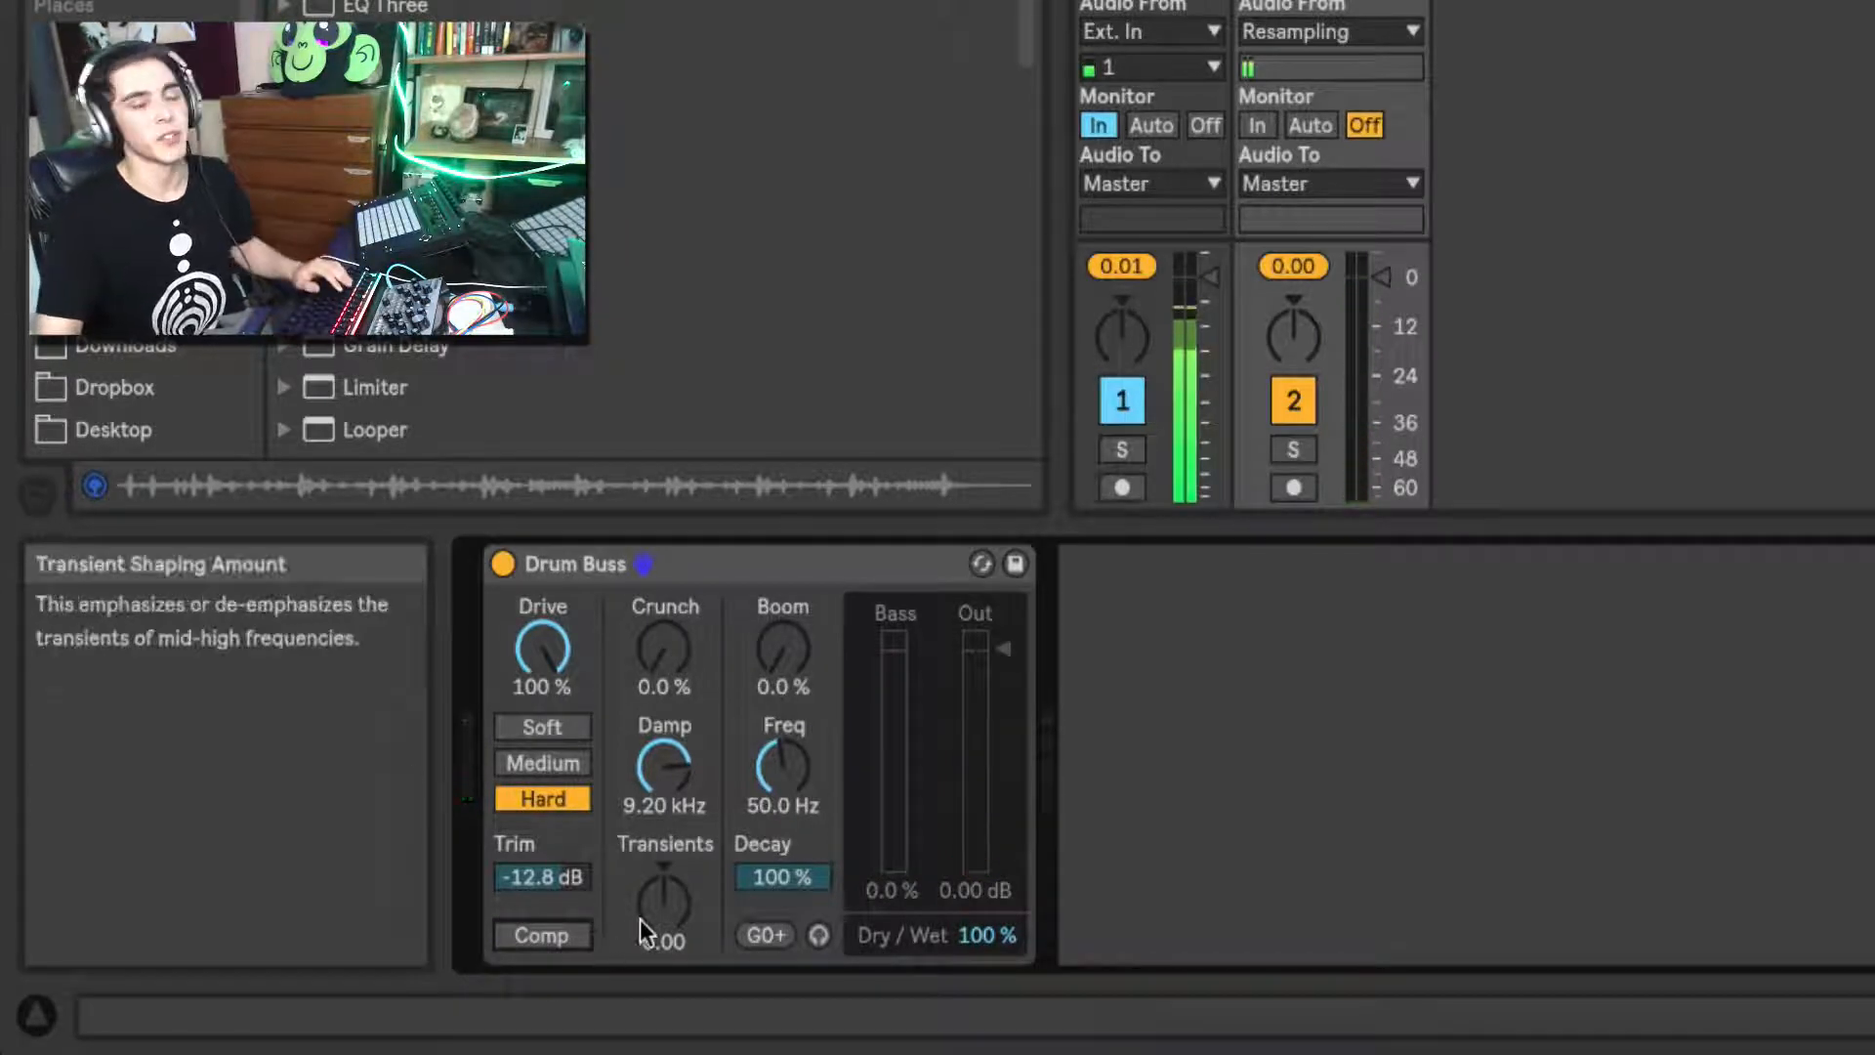
{"action": "mouse_move", "coordinate": [665, 652]}
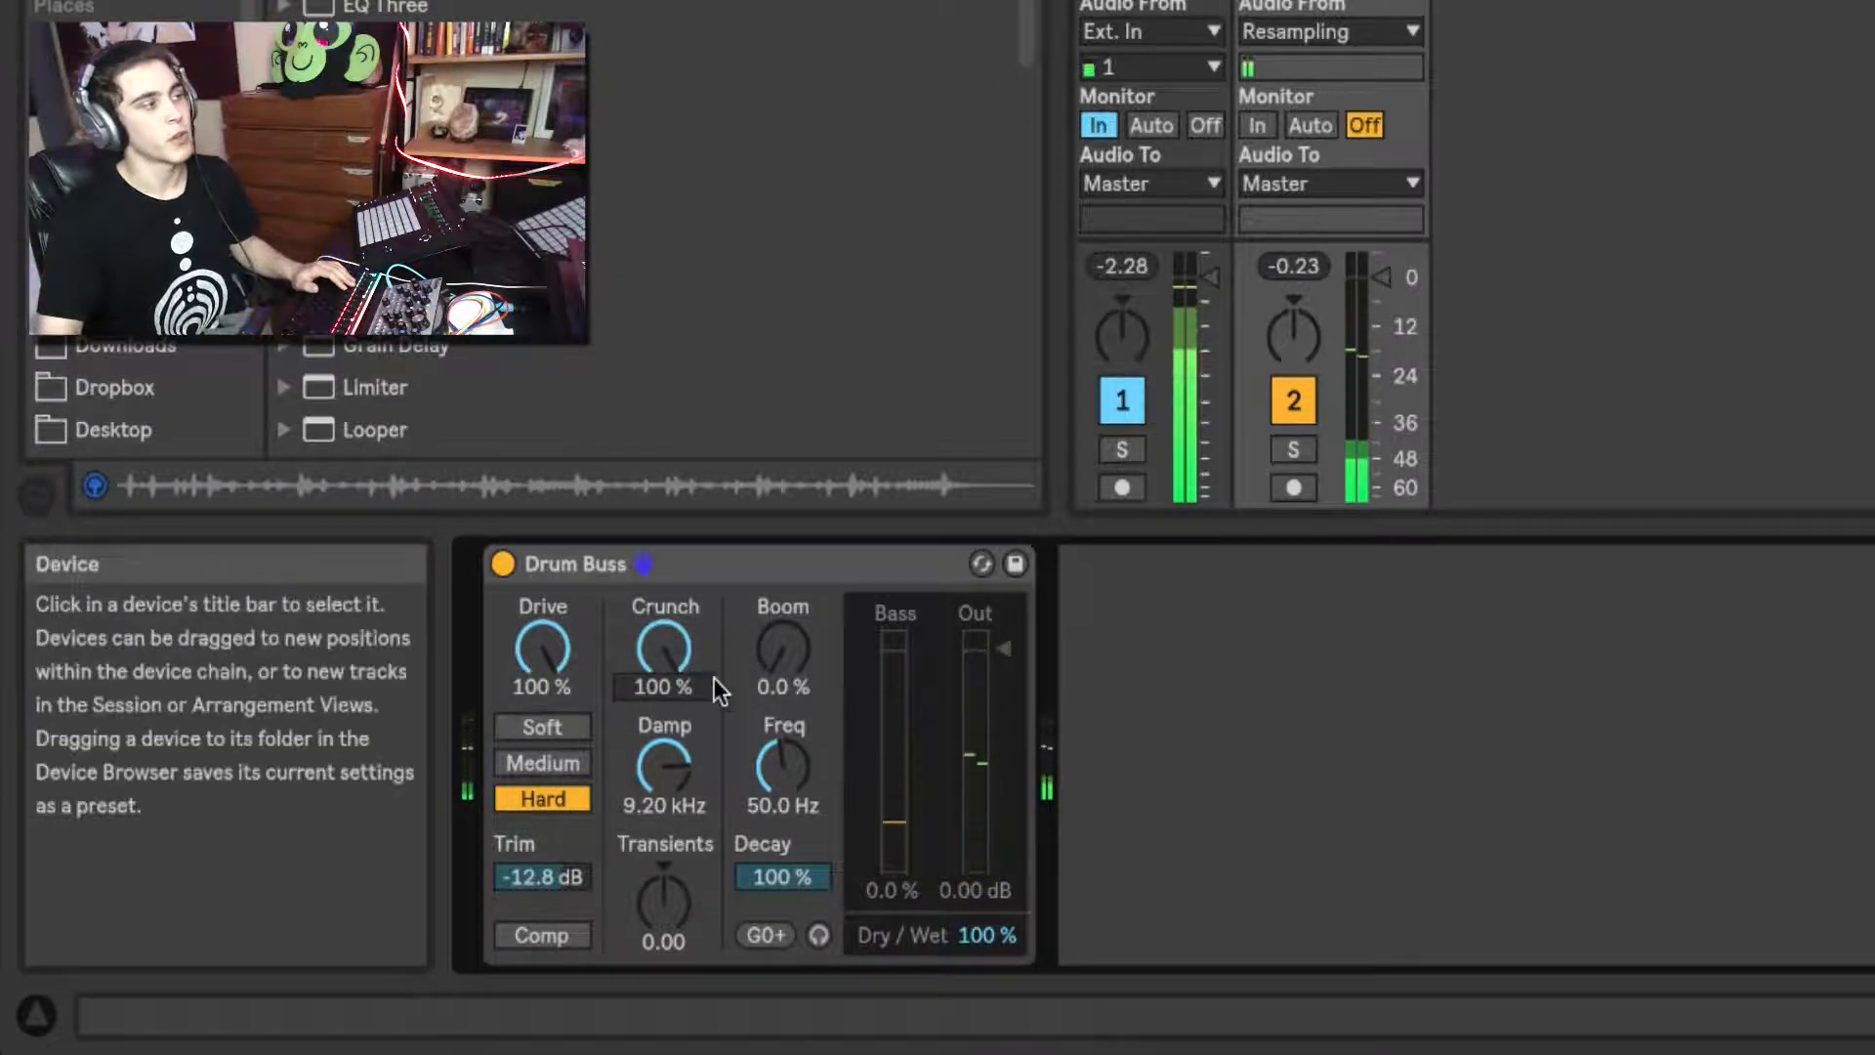
{"action": "mouse_move", "coordinate": [666, 649]}
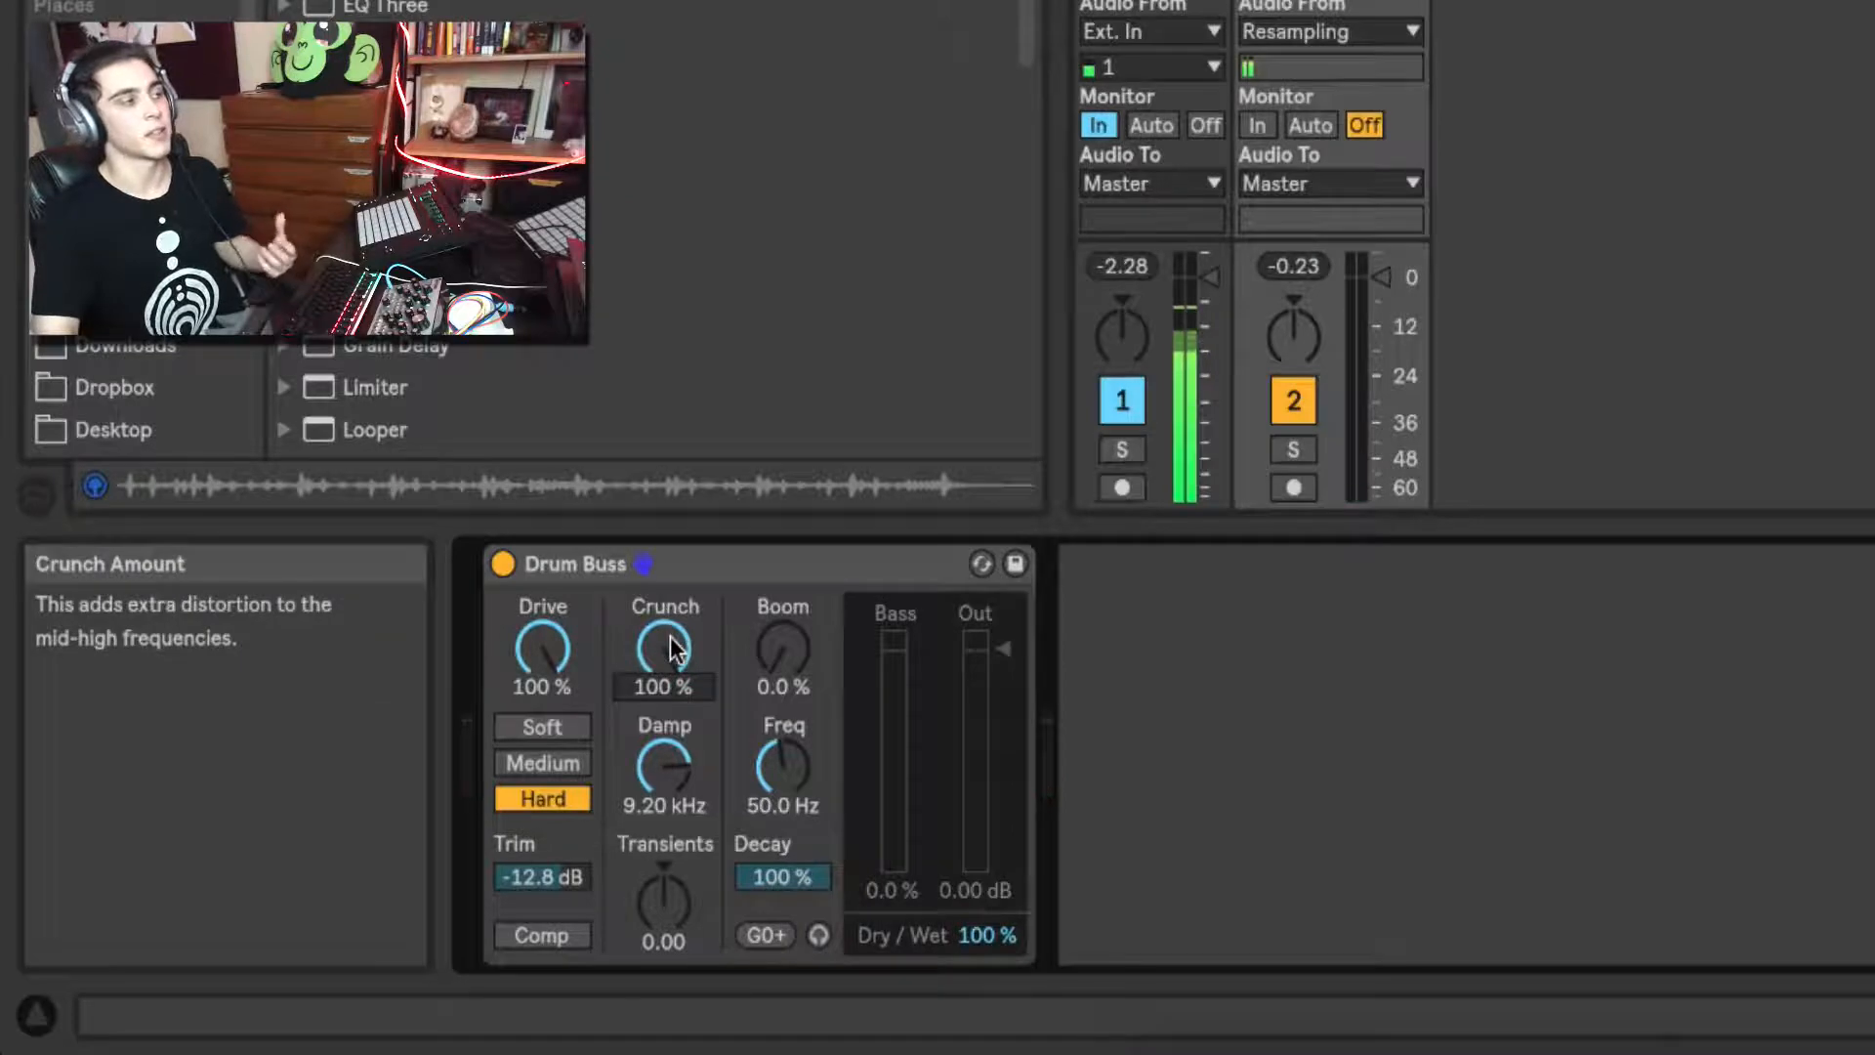
{"action": "mouse_move", "coordinate": [665, 772]}
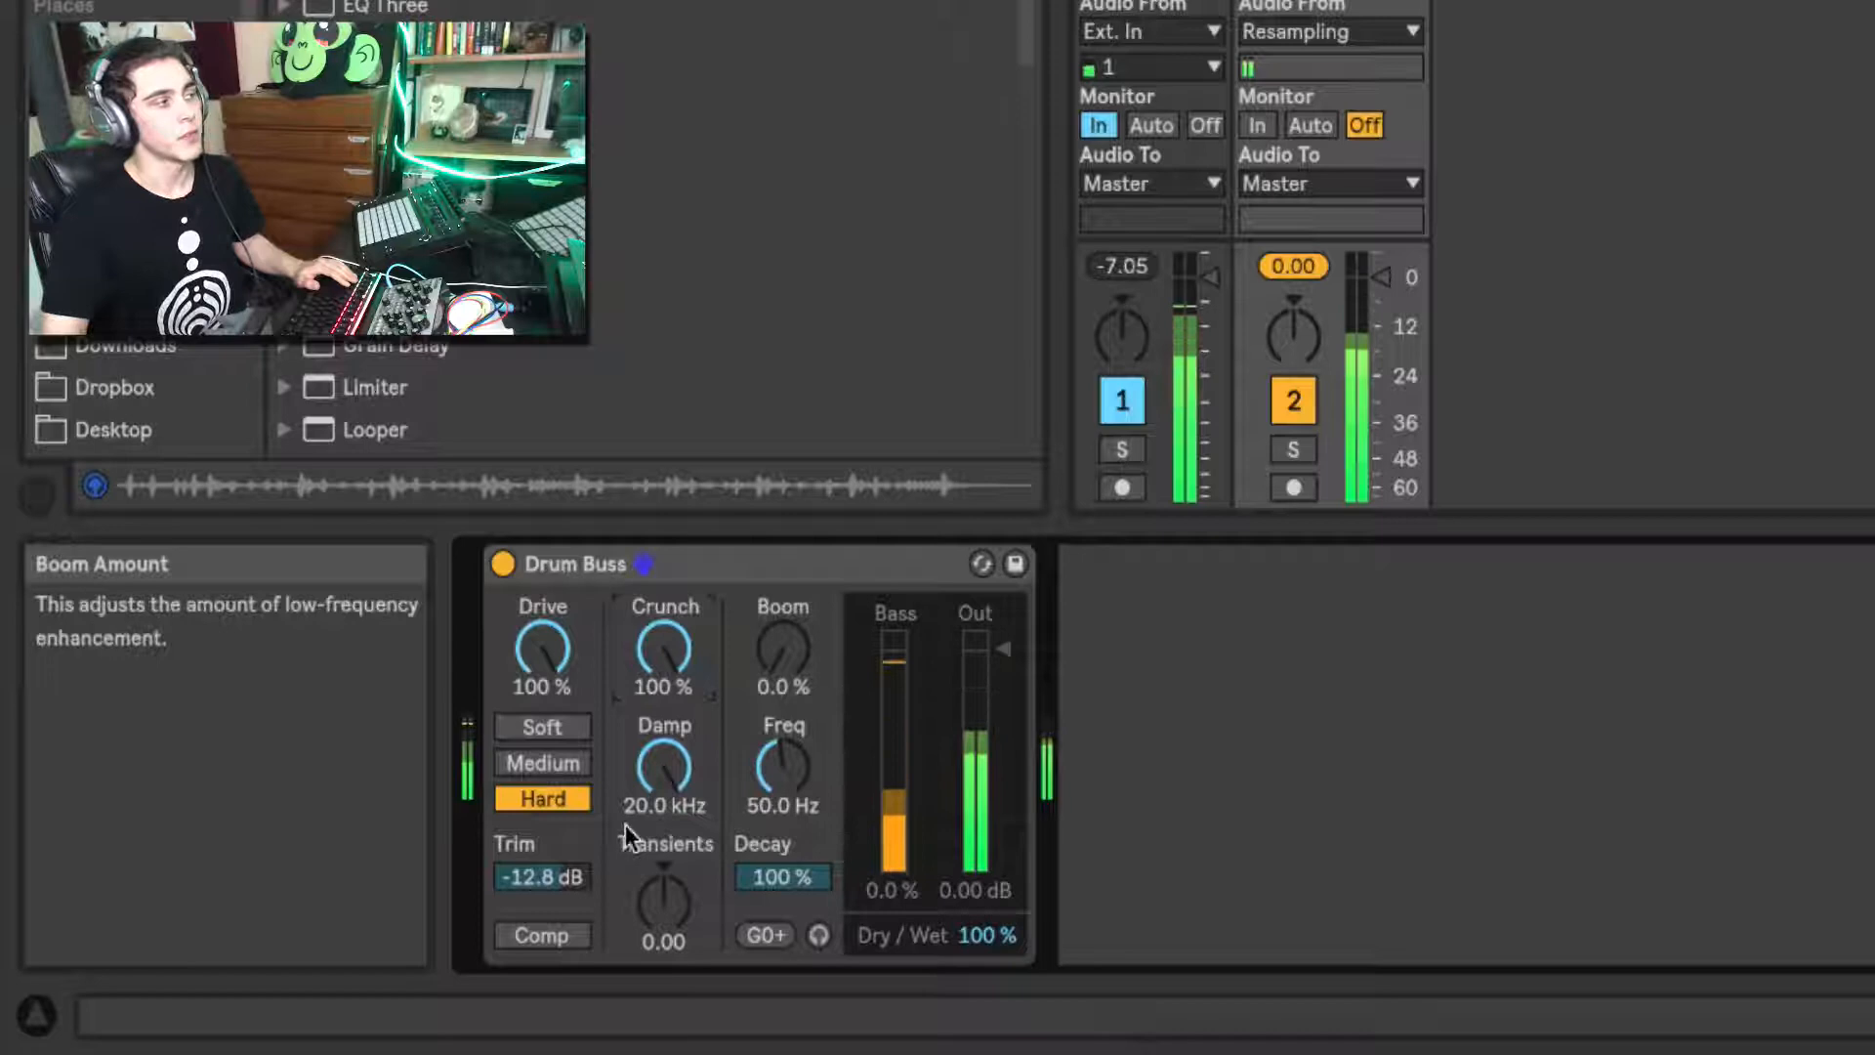
{"action": "mouse_move", "coordinate": [664, 772]}
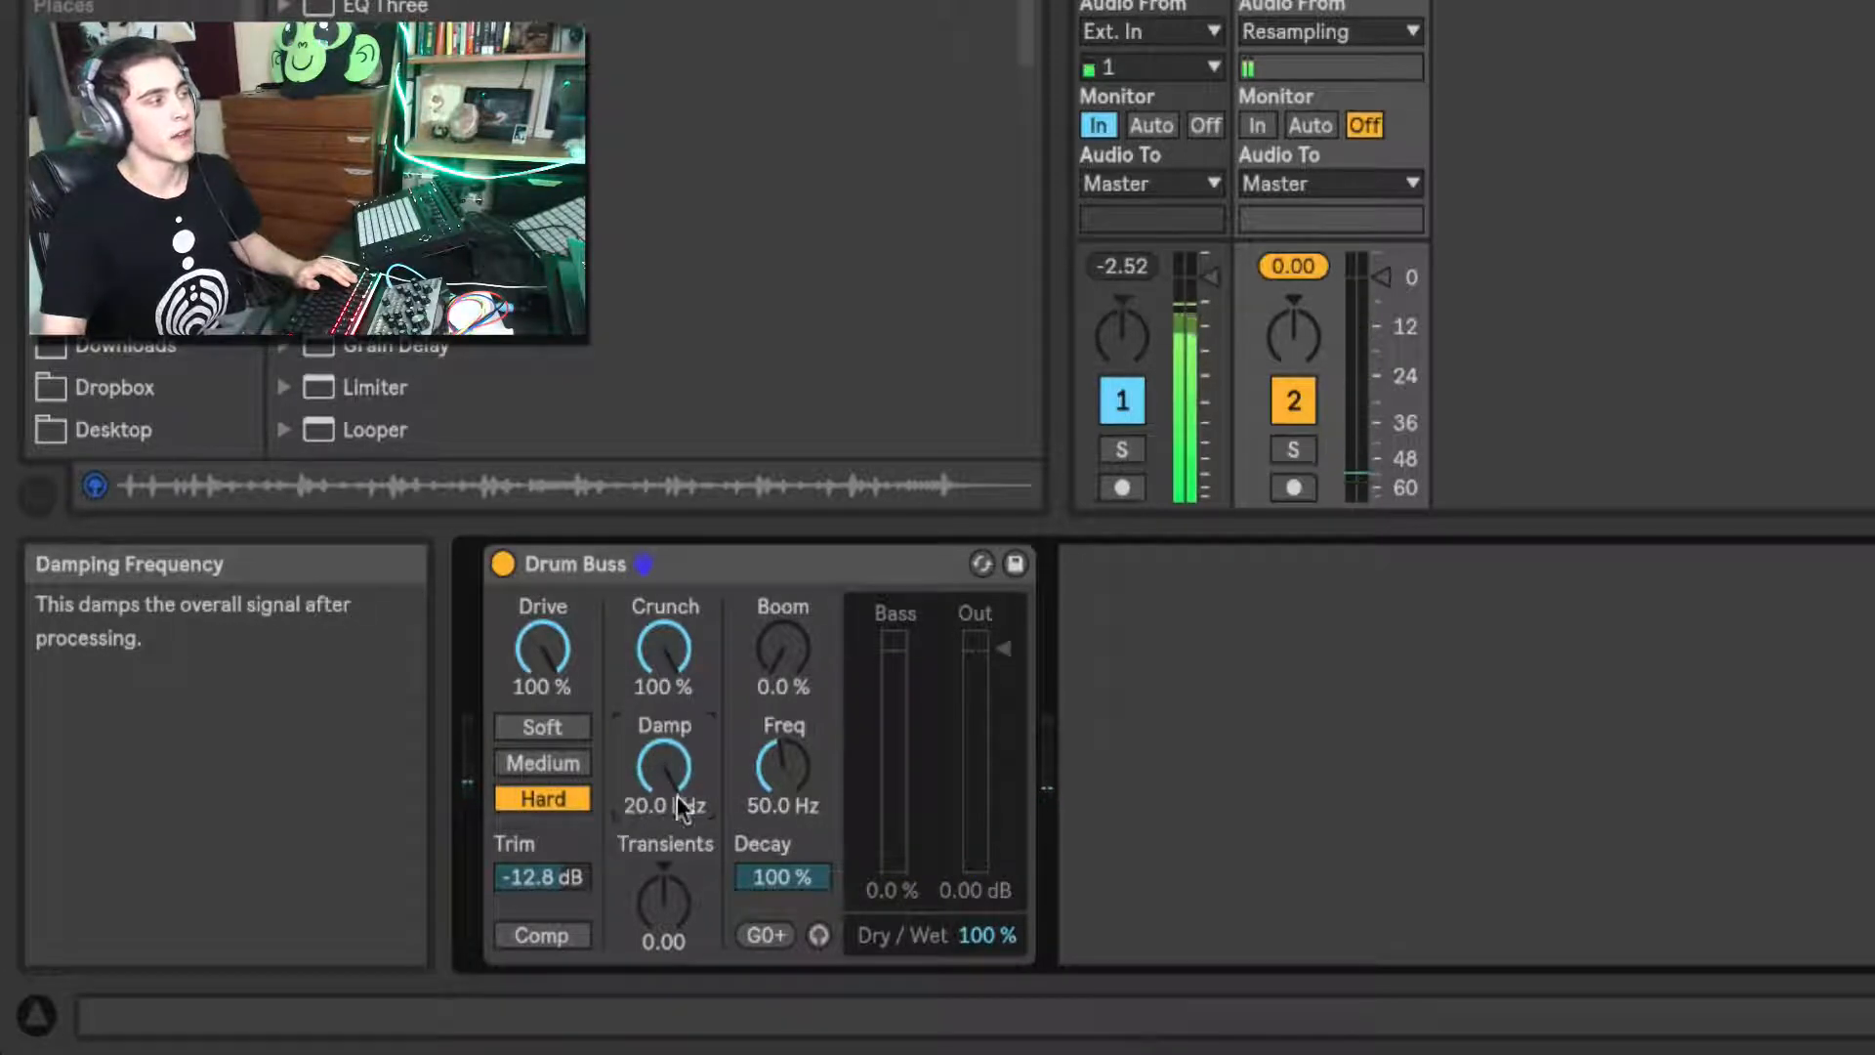
{"action": "mouse_move", "coordinate": [640, 829]}
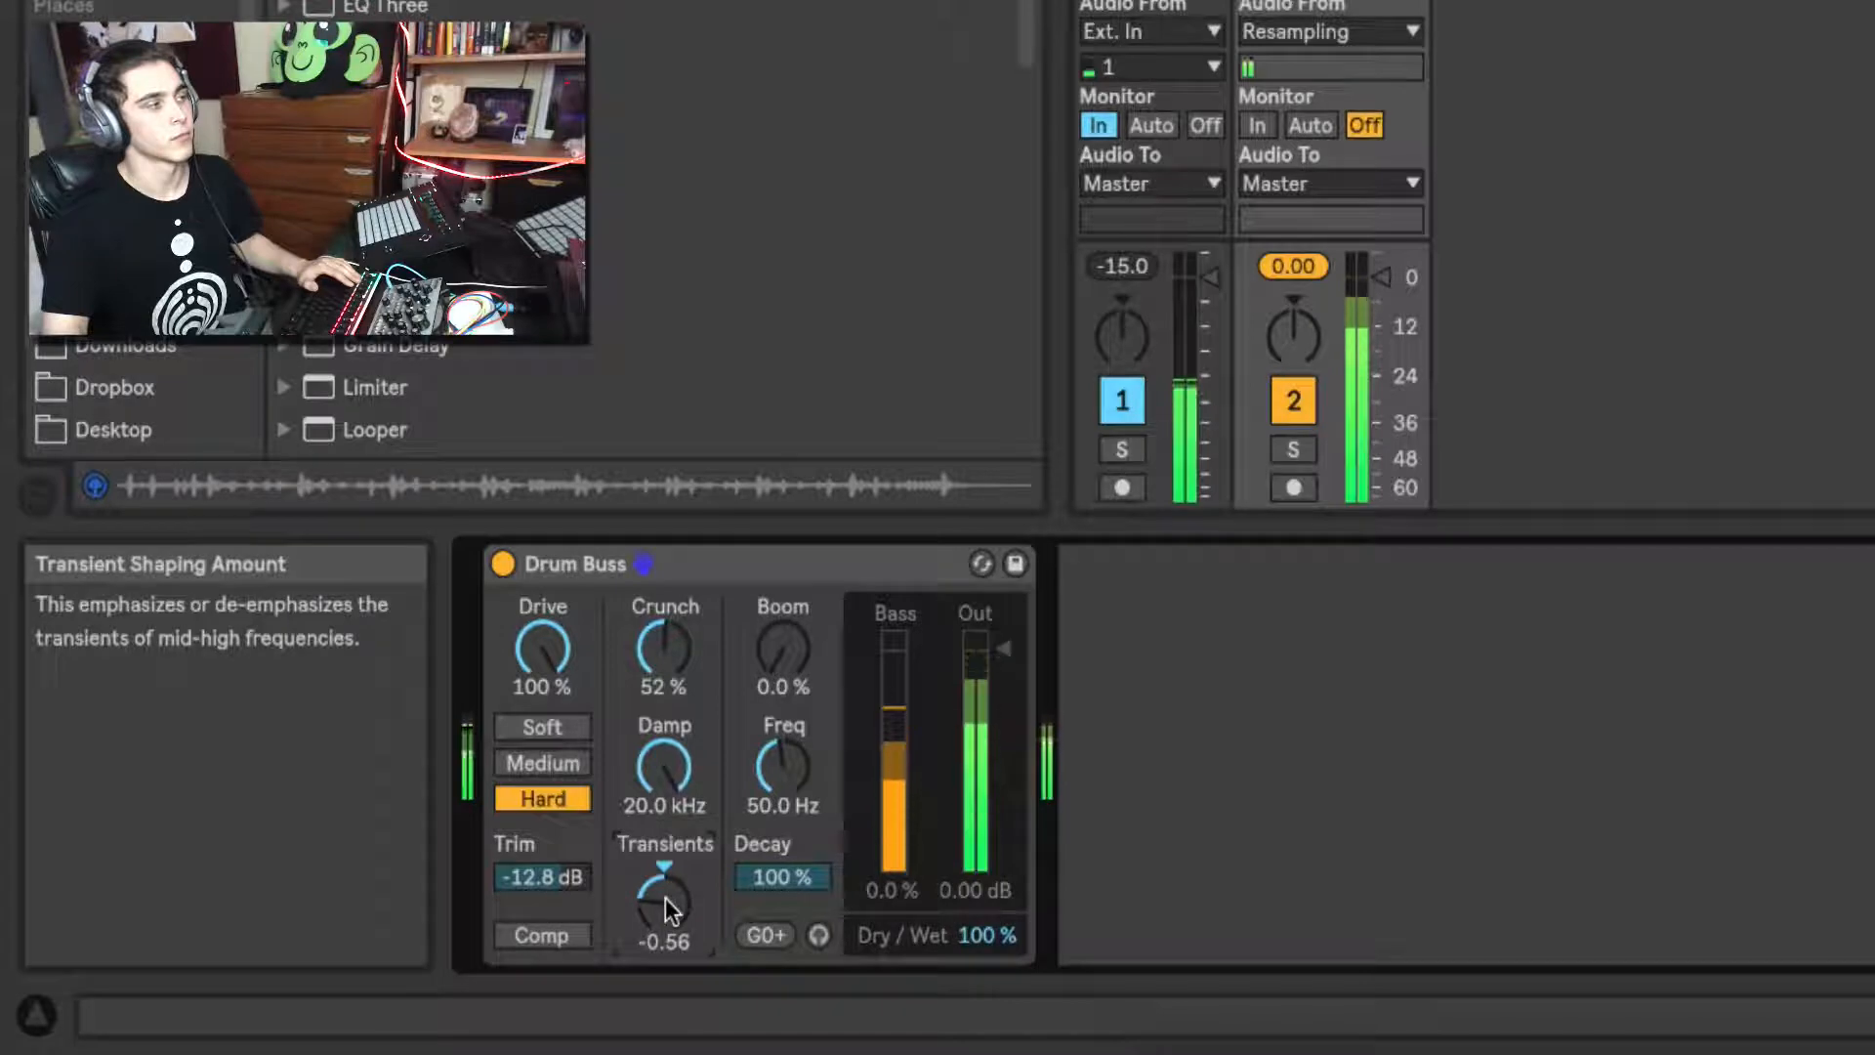
{"action": "mouse_move", "coordinate": [574, 563]}
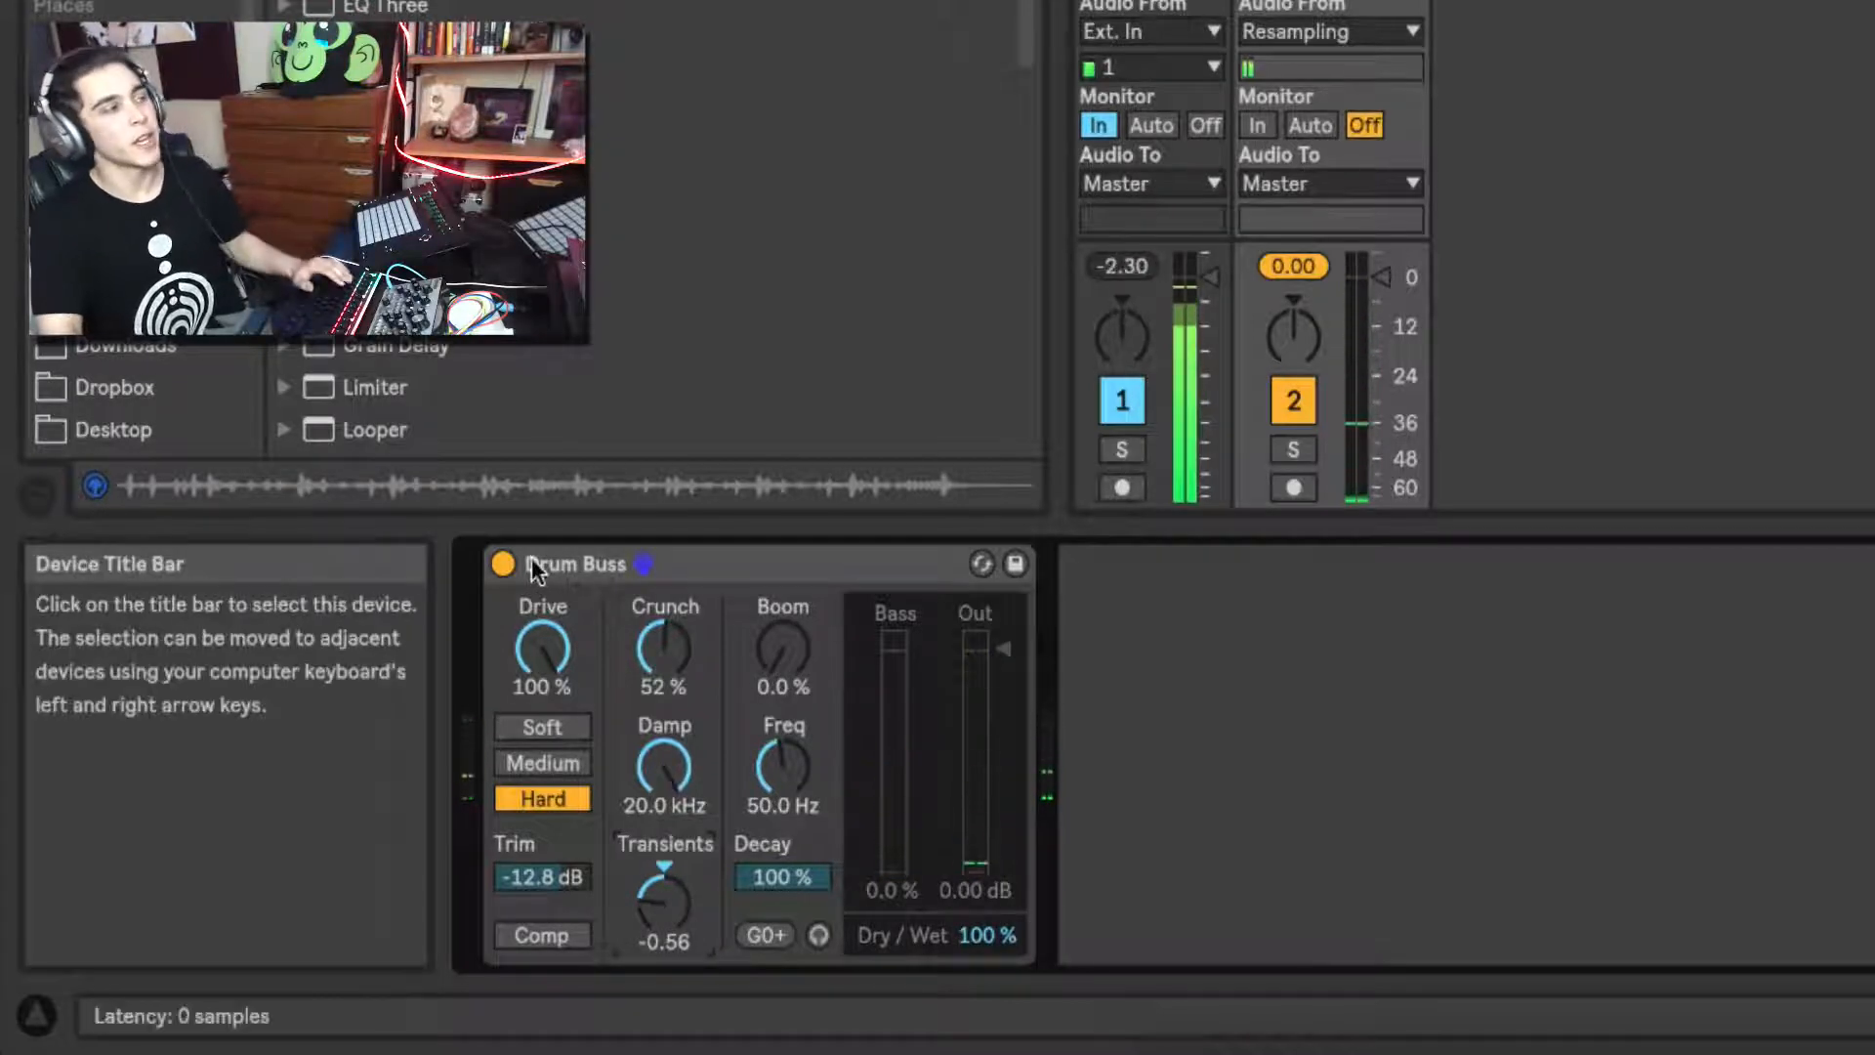
{"action": "mouse_move", "coordinate": [502, 564]}
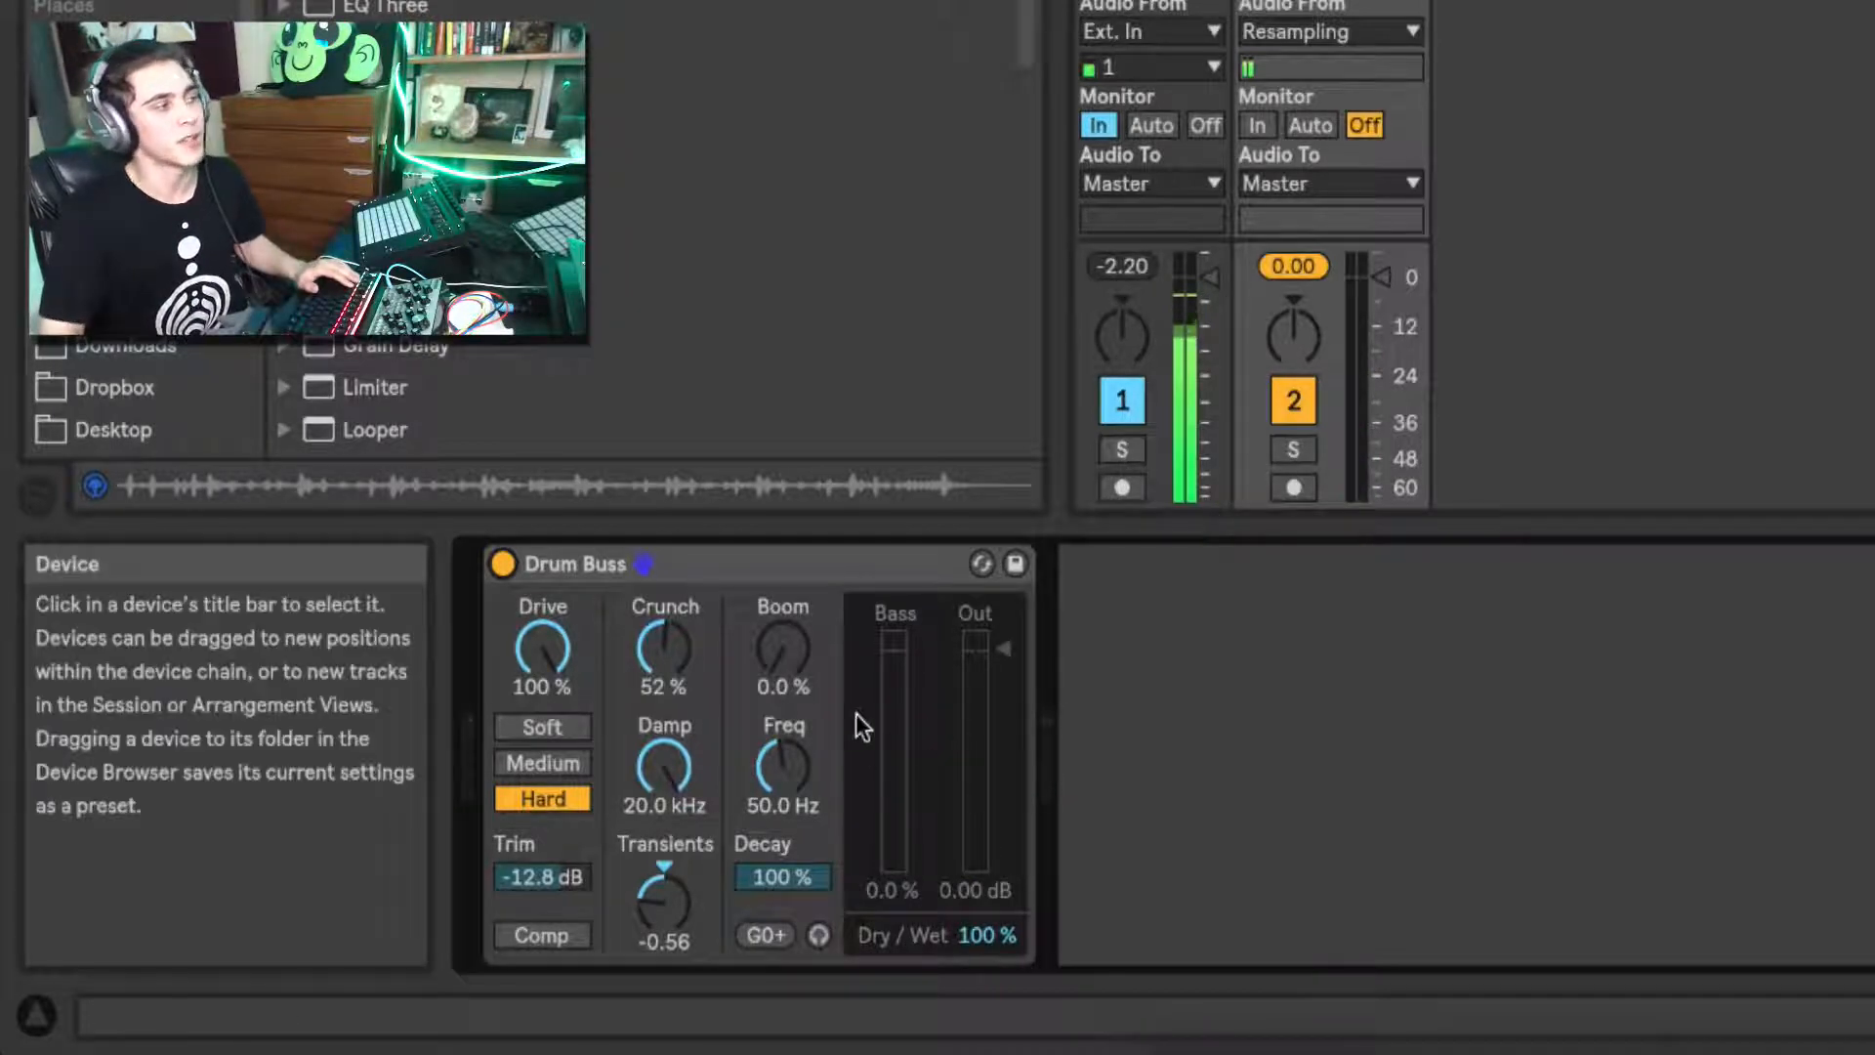
{"action": "mouse_move", "coordinate": [782, 651]}
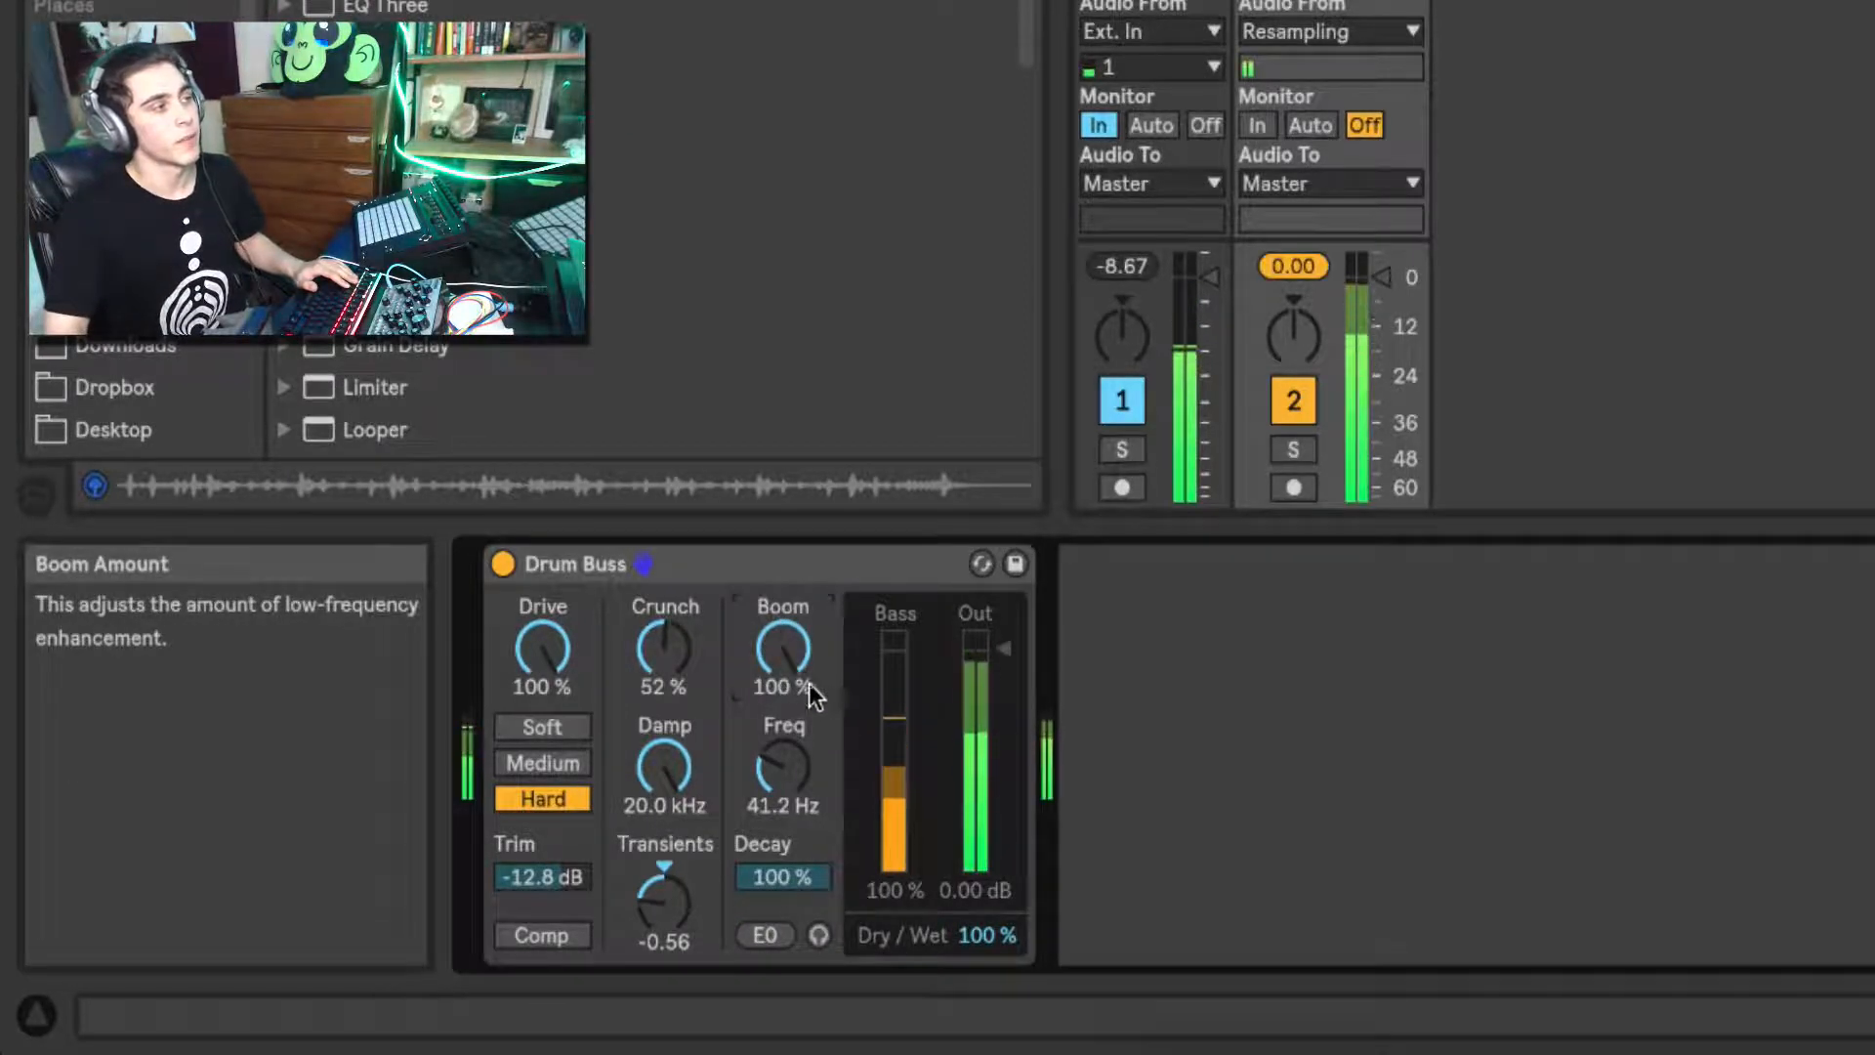
{"action": "mouse_move", "coordinate": [782, 877]}
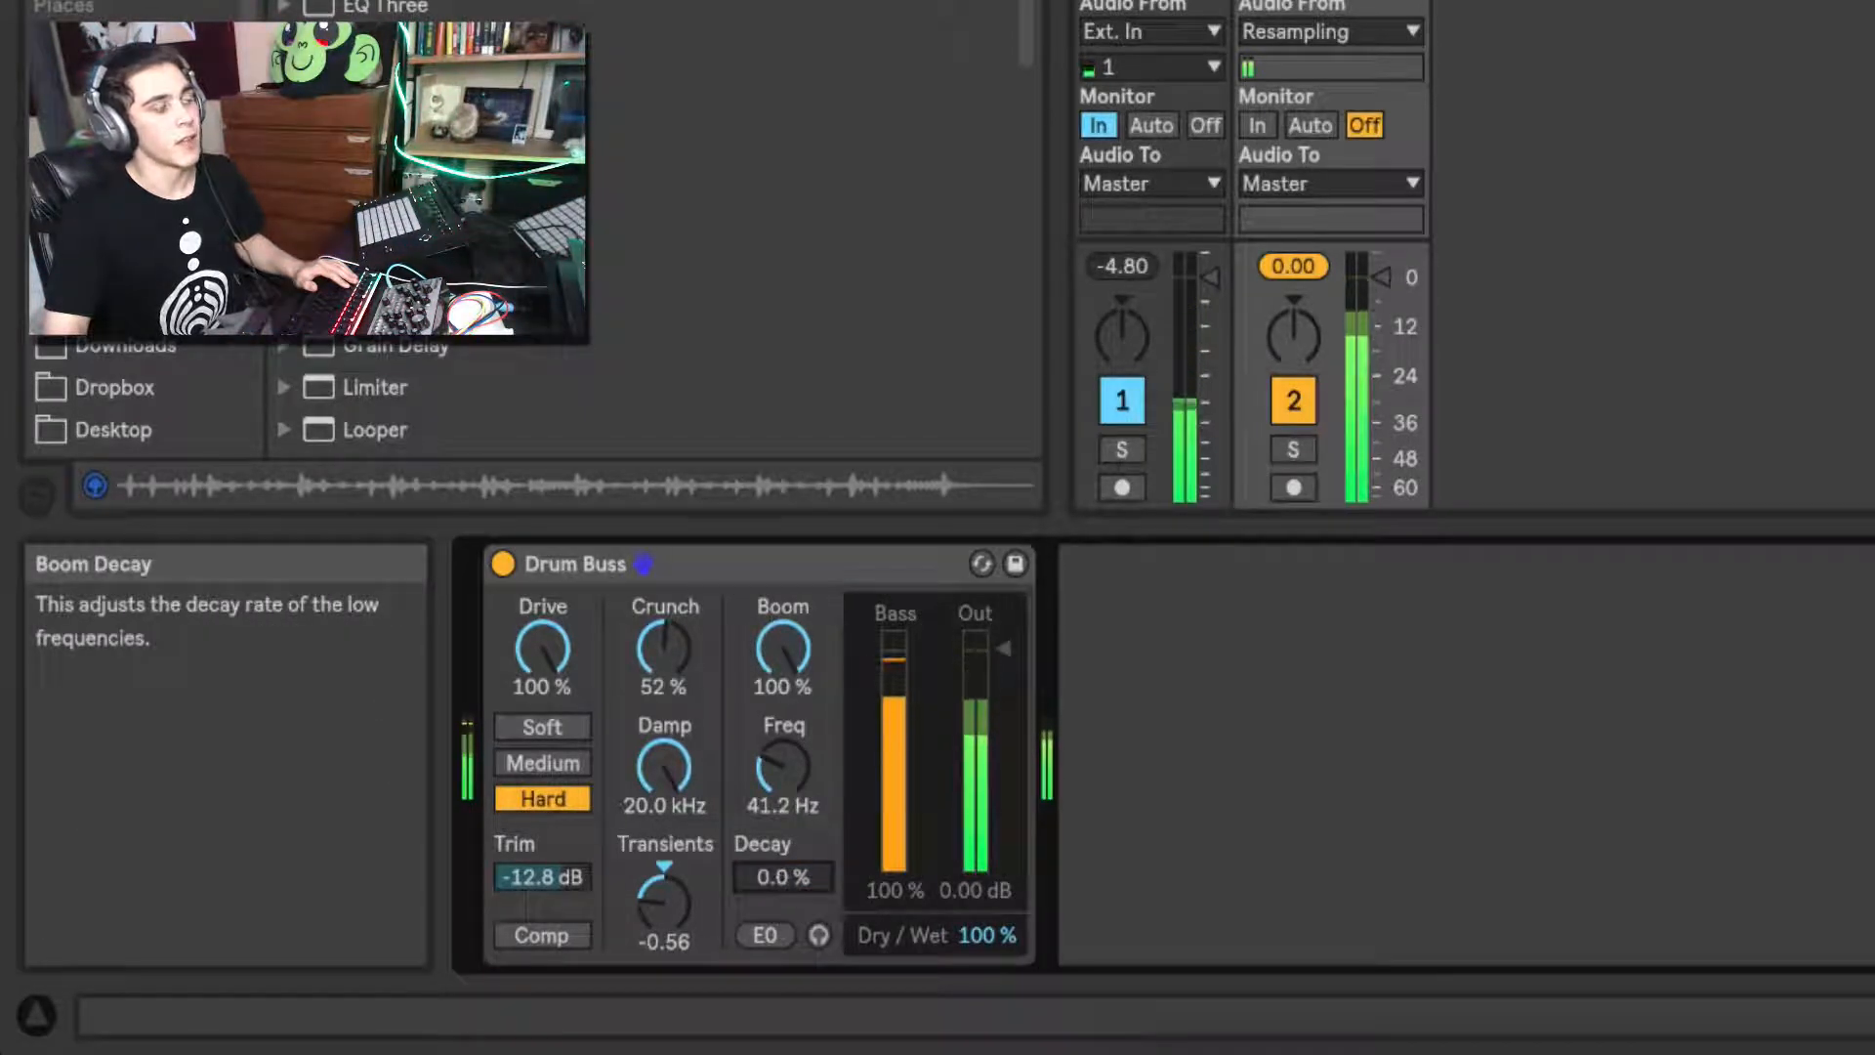
{"action": "mouse_move", "coordinate": [783, 772]}
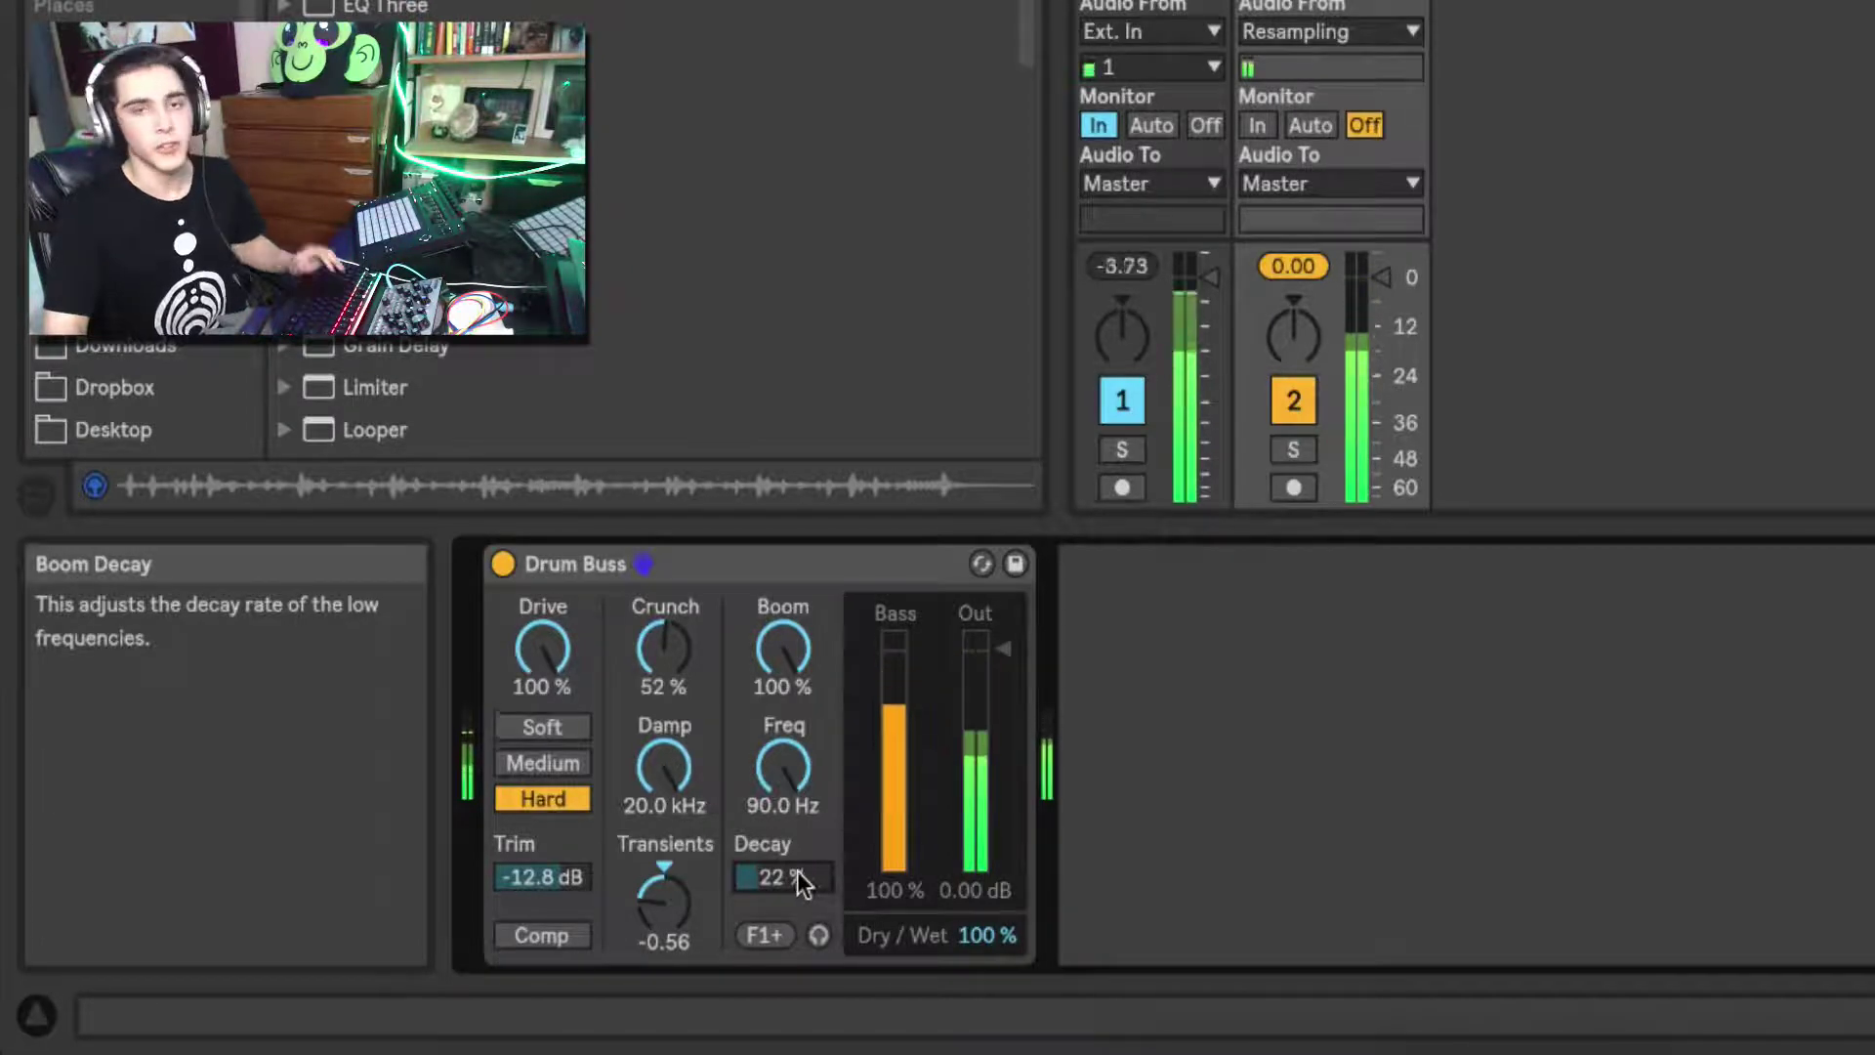
{"action": "mouse_move", "coordinate": [782, 650]}
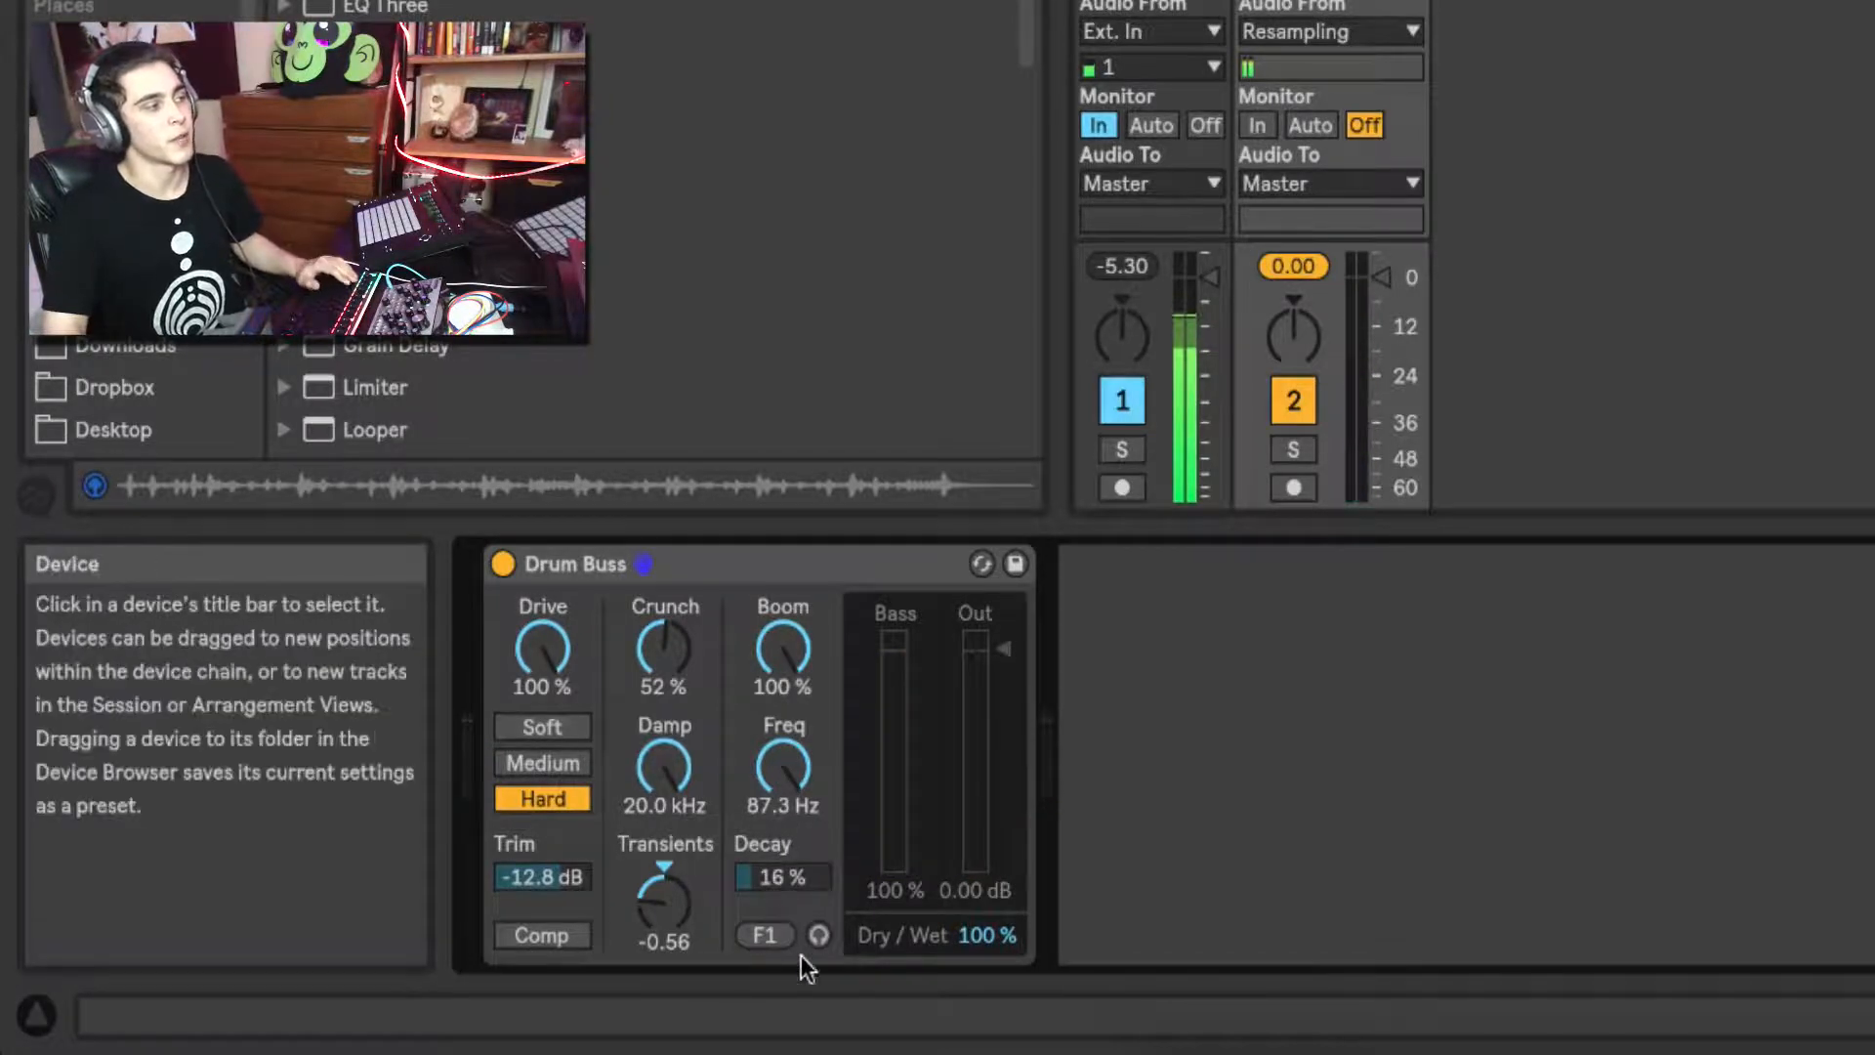
Toggle the Boom Audition button to hear the 87.3 Hz (F1) boom
{"action": "left_click", "coordinate": [820, 935]}
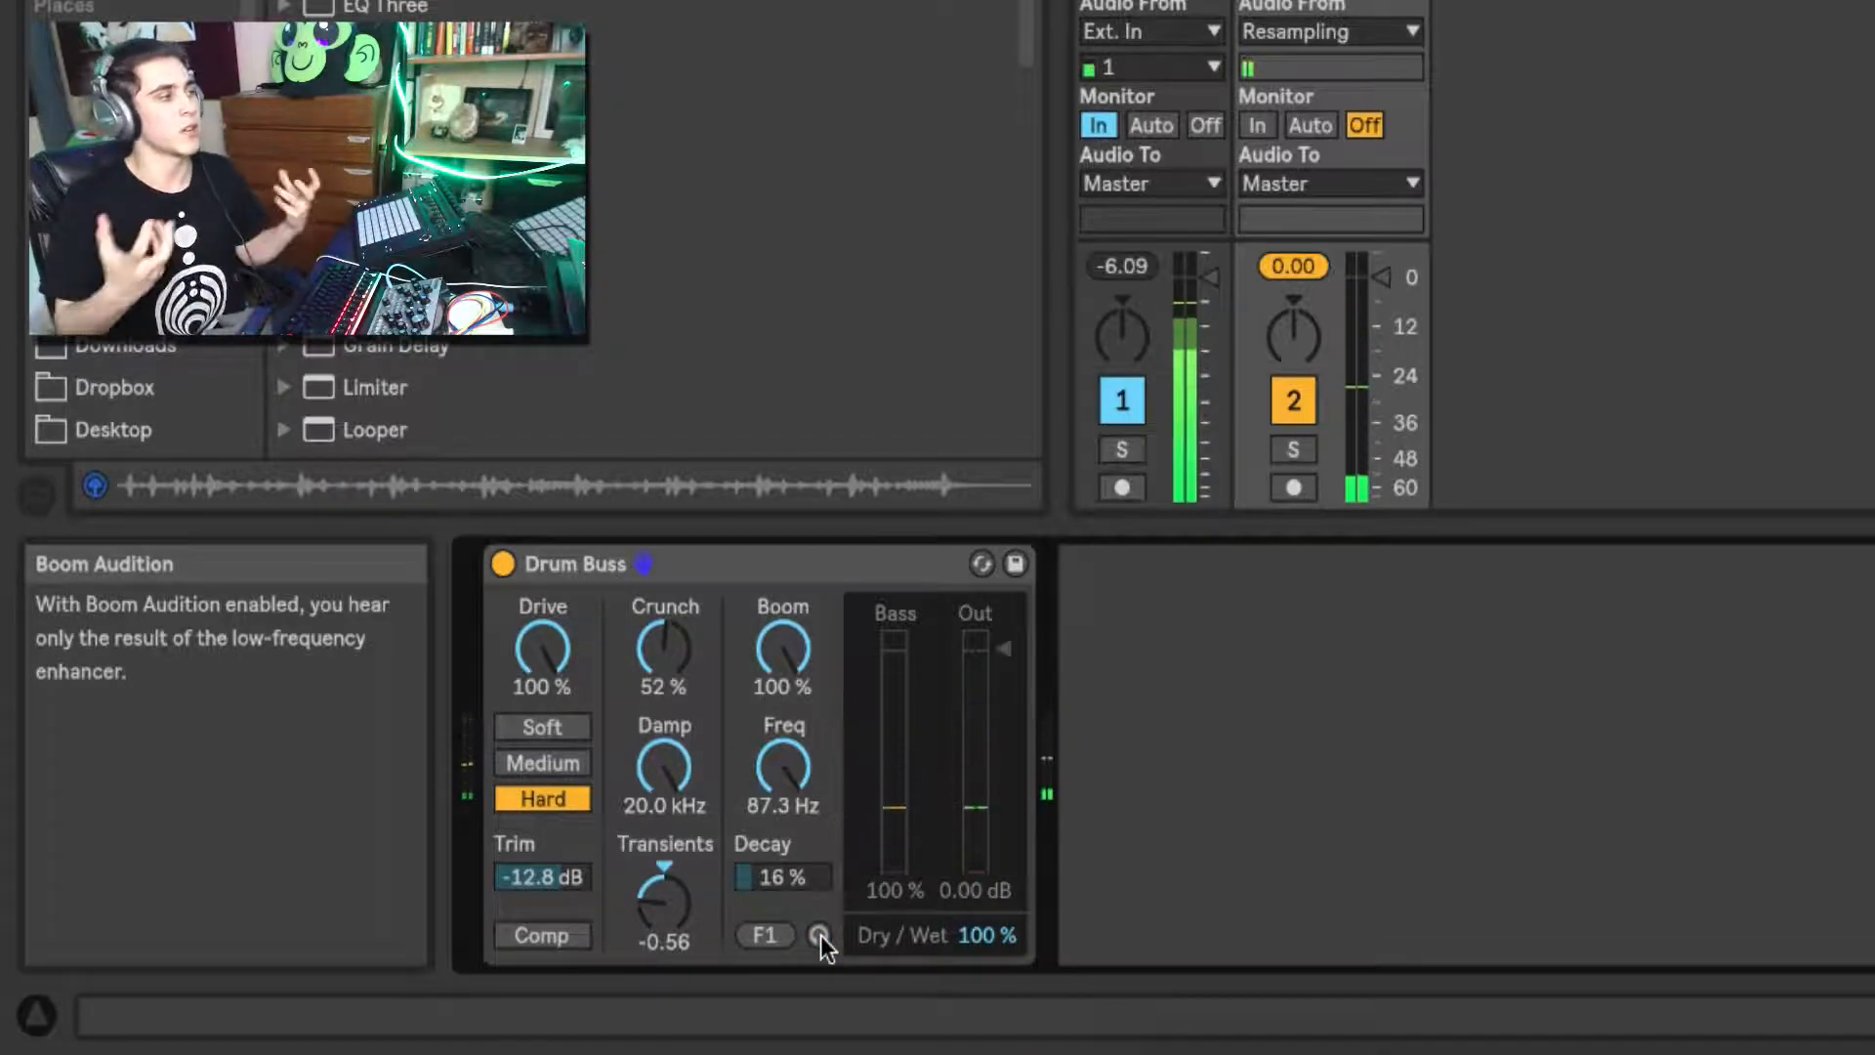
{"action": "mouse_move", "coordinate": [873, 737]}
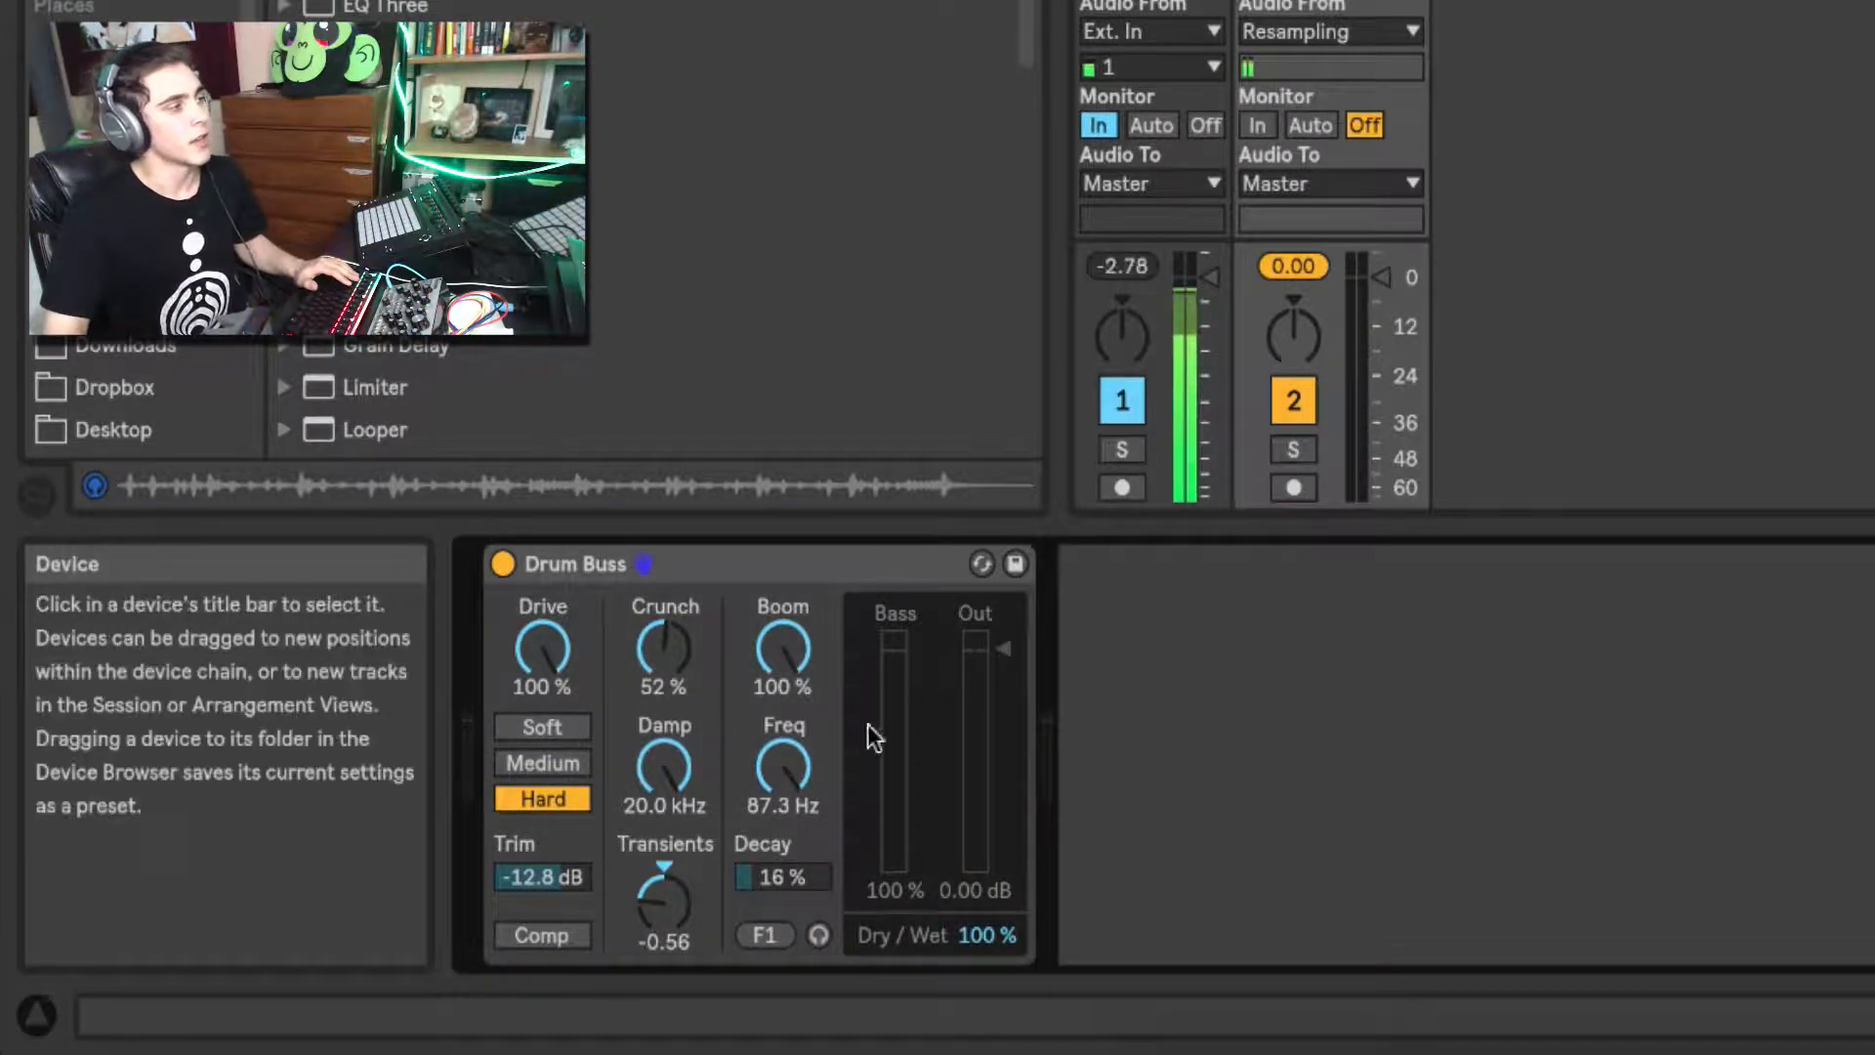